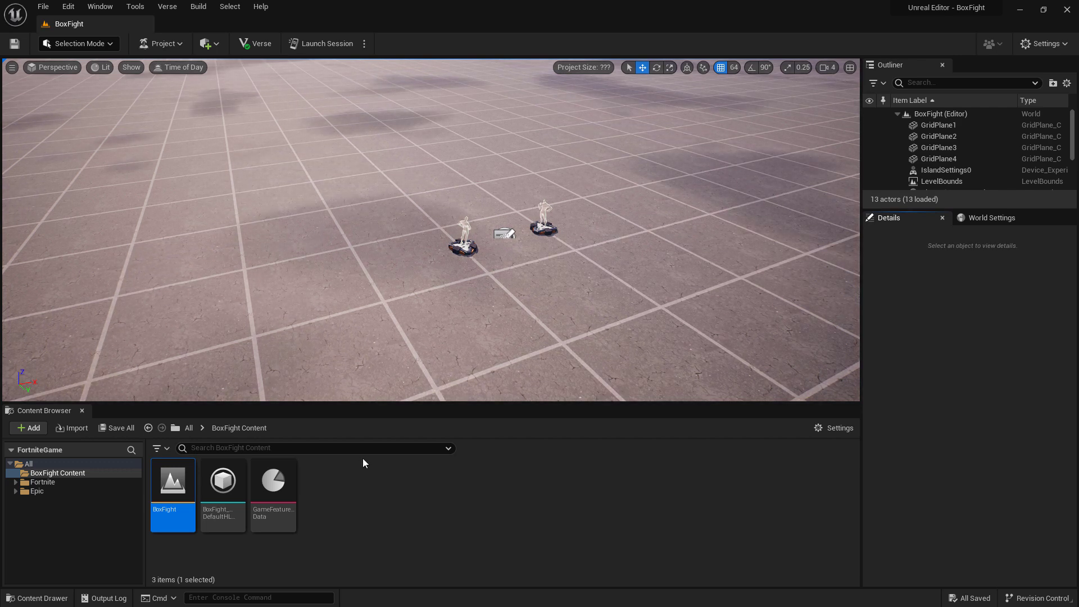
Find Asteria LightCastle Floor B via a 'floor' search in Galleries, then check World Settings snap
left_click(43, 481)
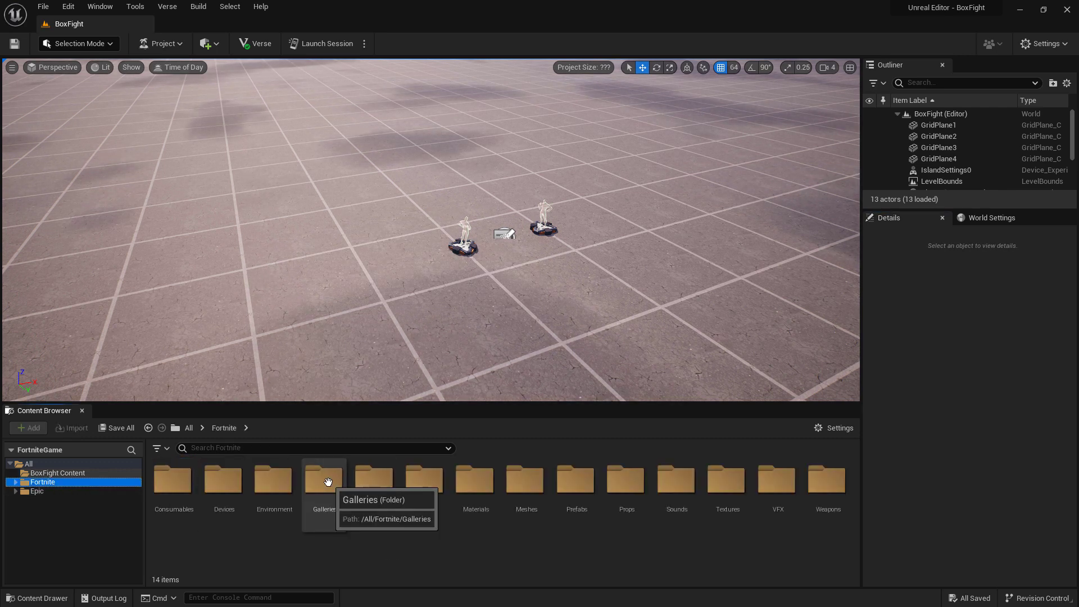
double_click(323, 480)
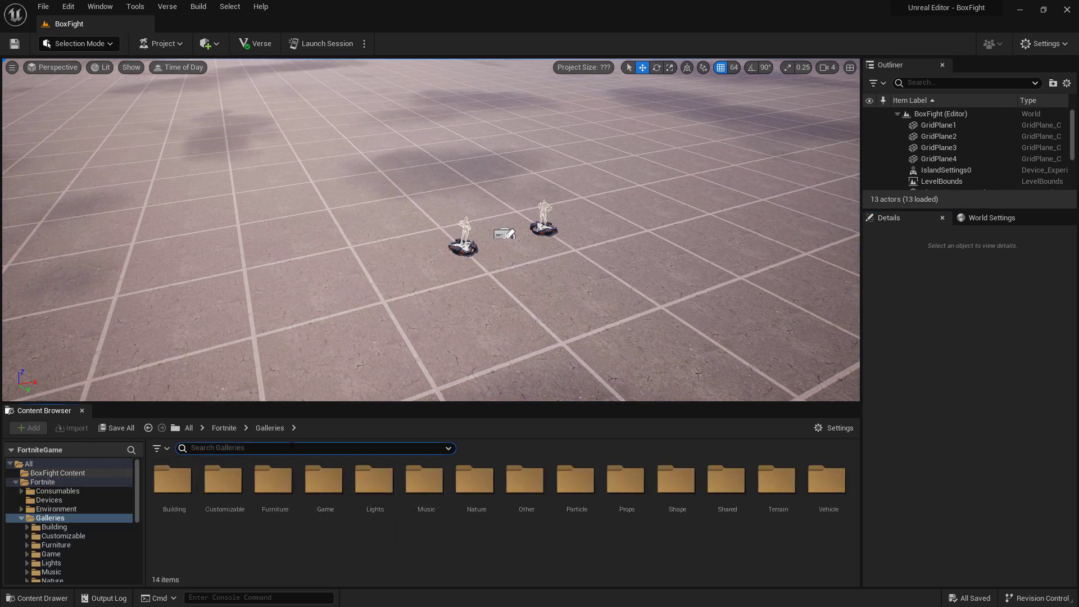
type("floor")
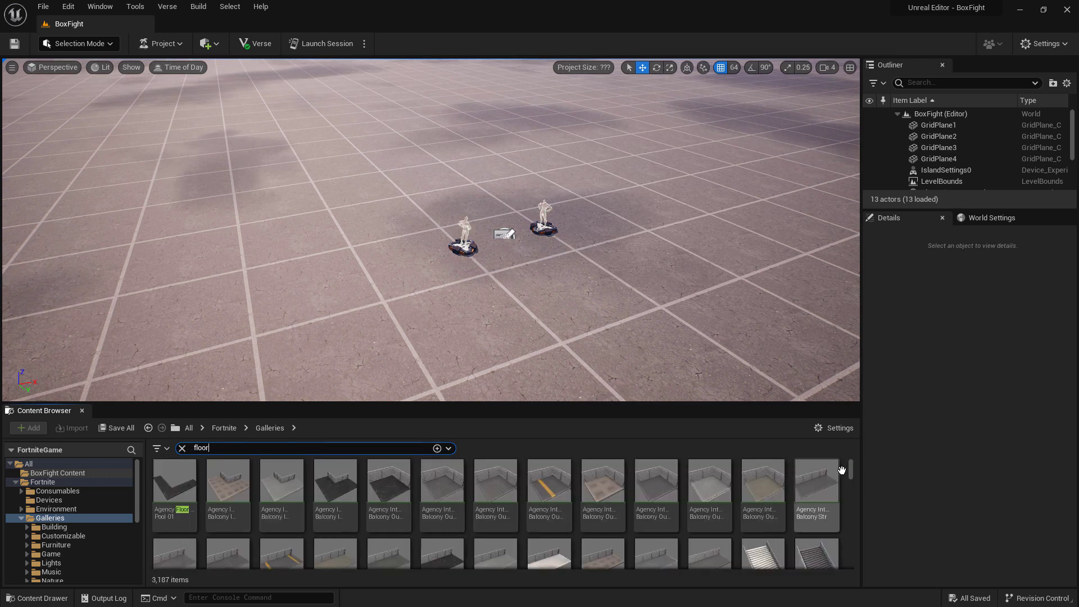
scroll("down", 3)
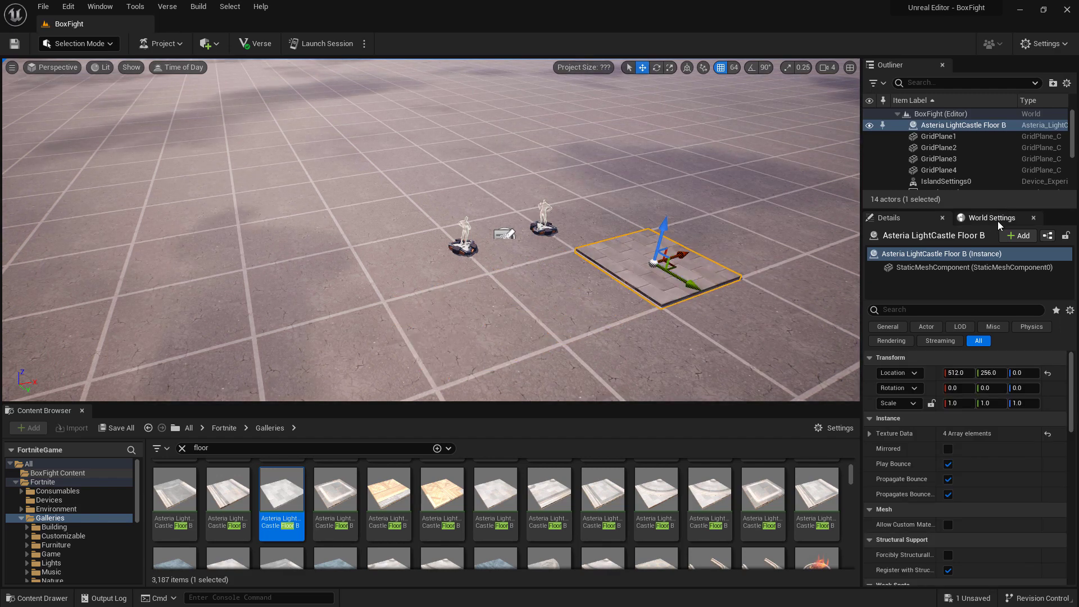
left_click(992, 218)
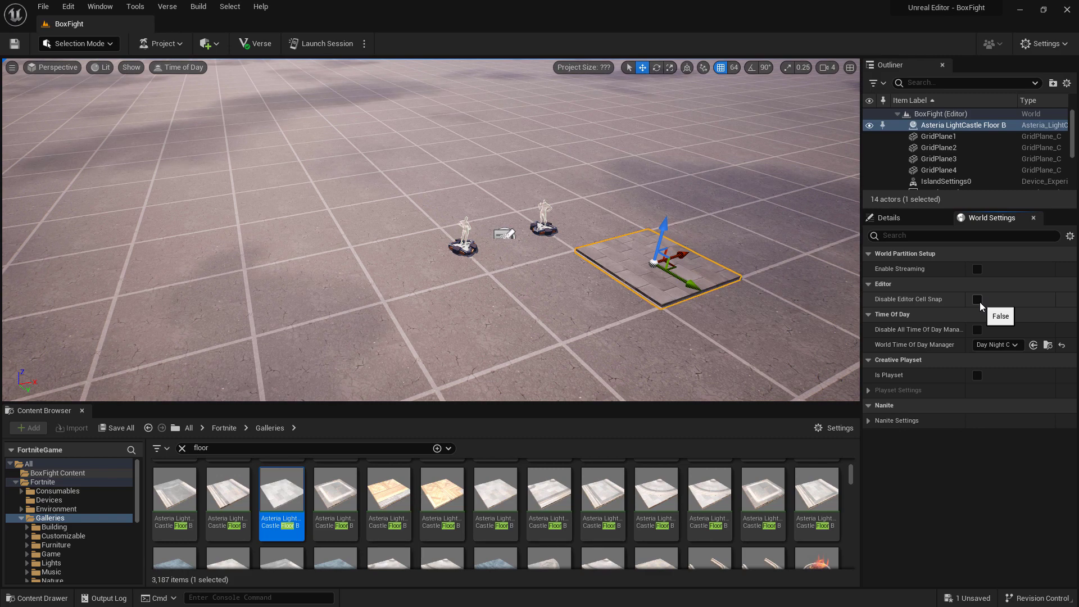
mouse_move(588, 316)
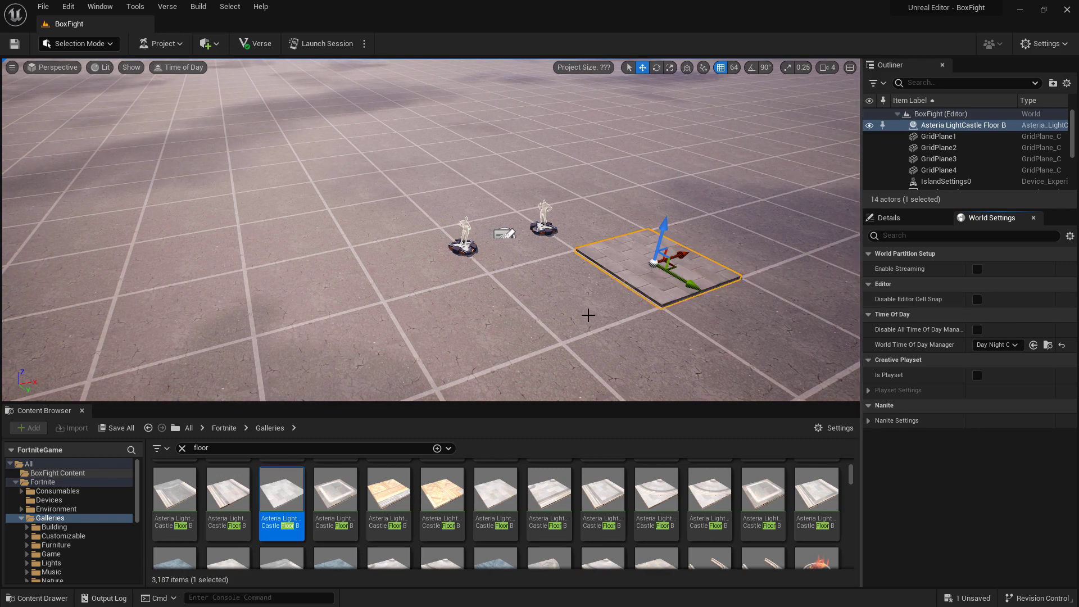
mouse_move(380, 285)
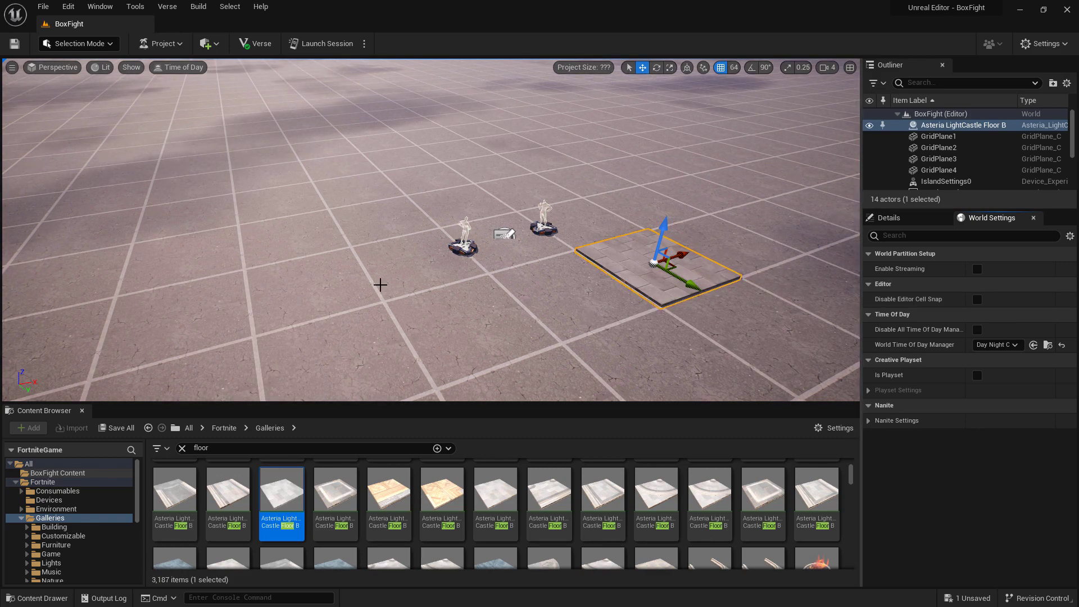
mouse_move(764, 312)
type("wall")
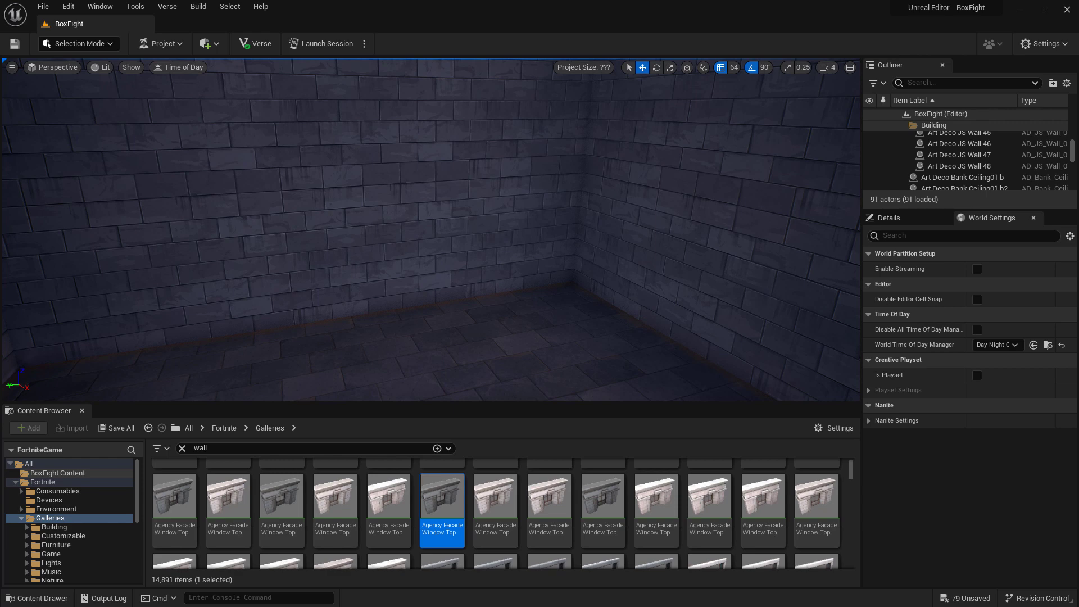
mouse_move(451, 209)
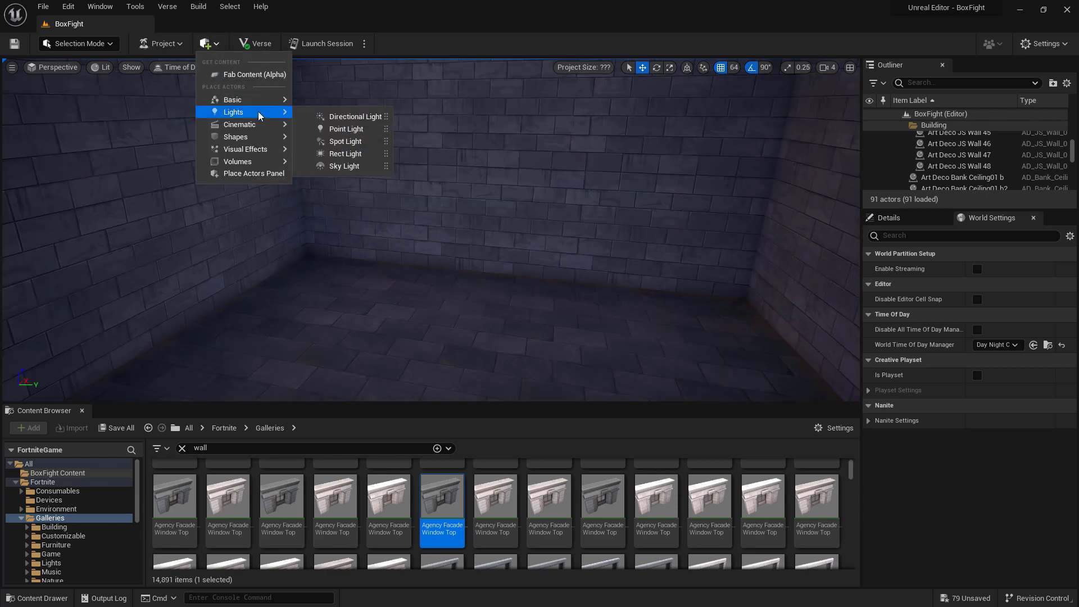
Add a warm yellow point light with attenuation radius 3728.435303
left_click(350, 127)
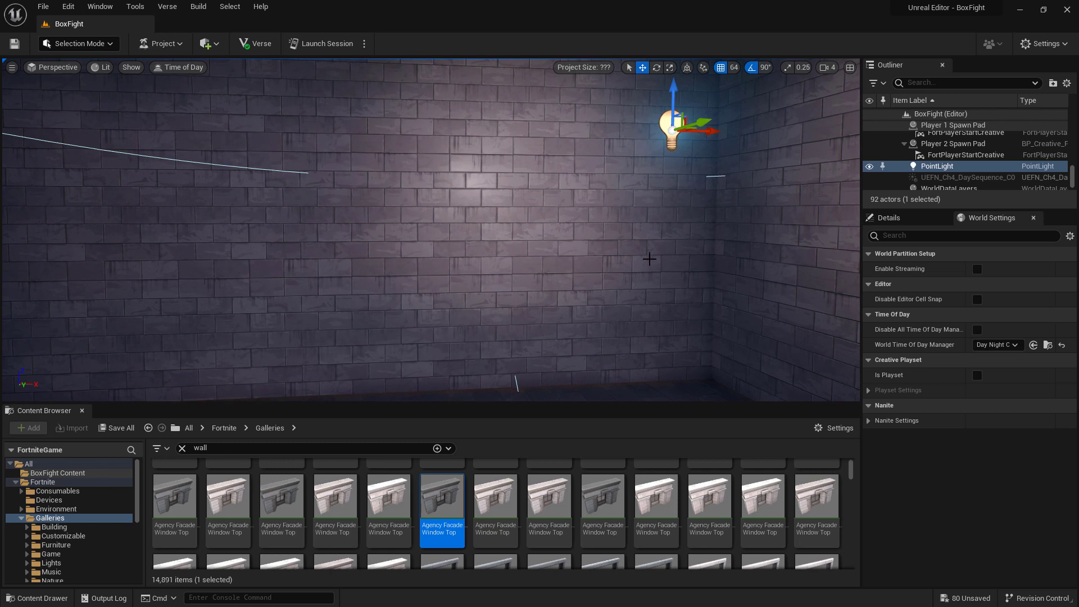
left_click(889, 217)
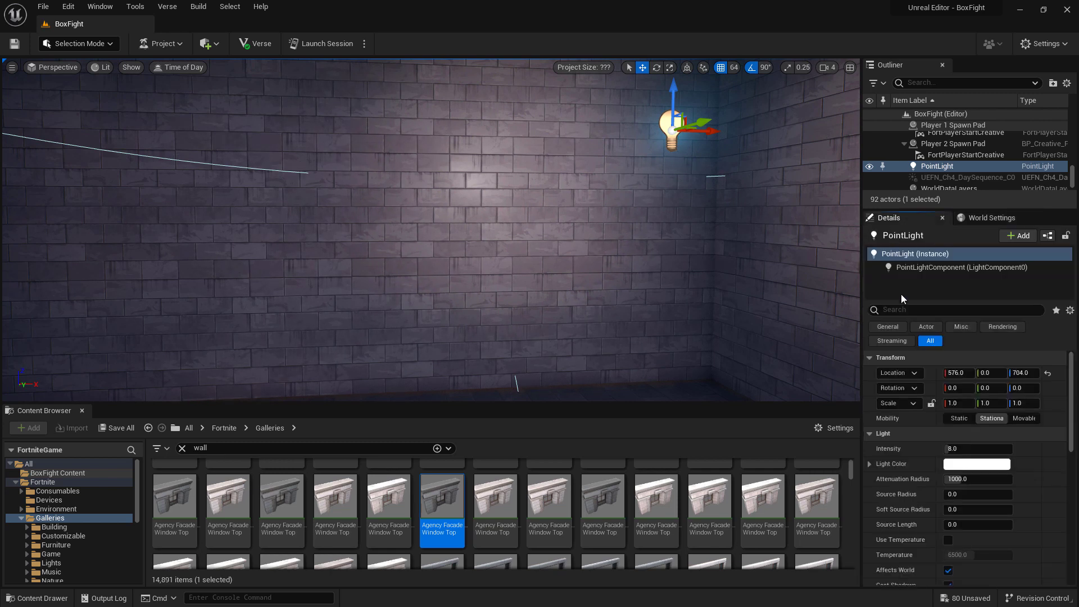
mouse_move(890, 448)
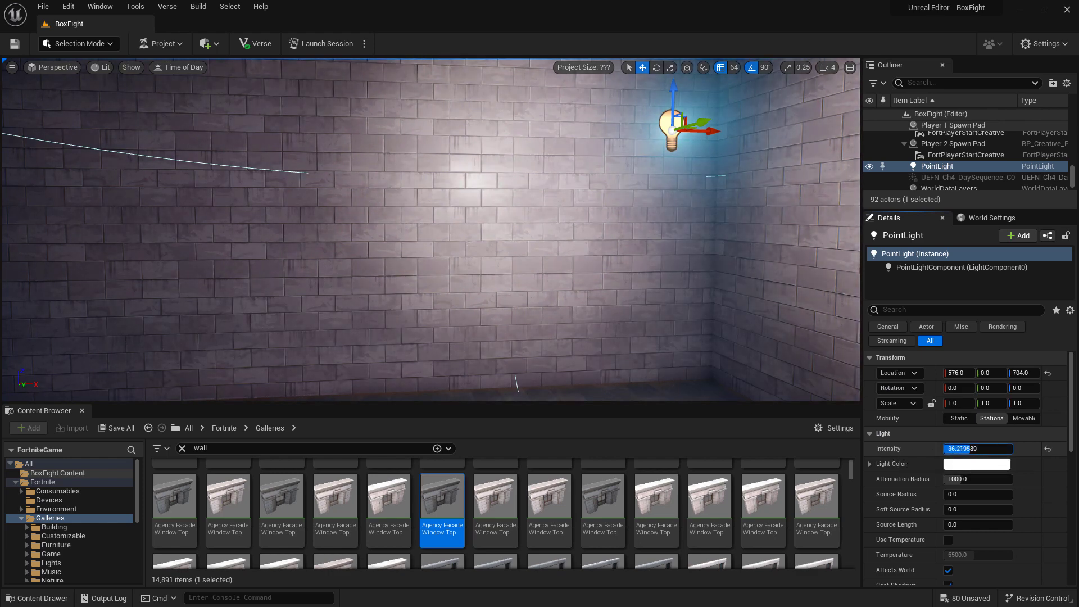
left_click(977, 463)
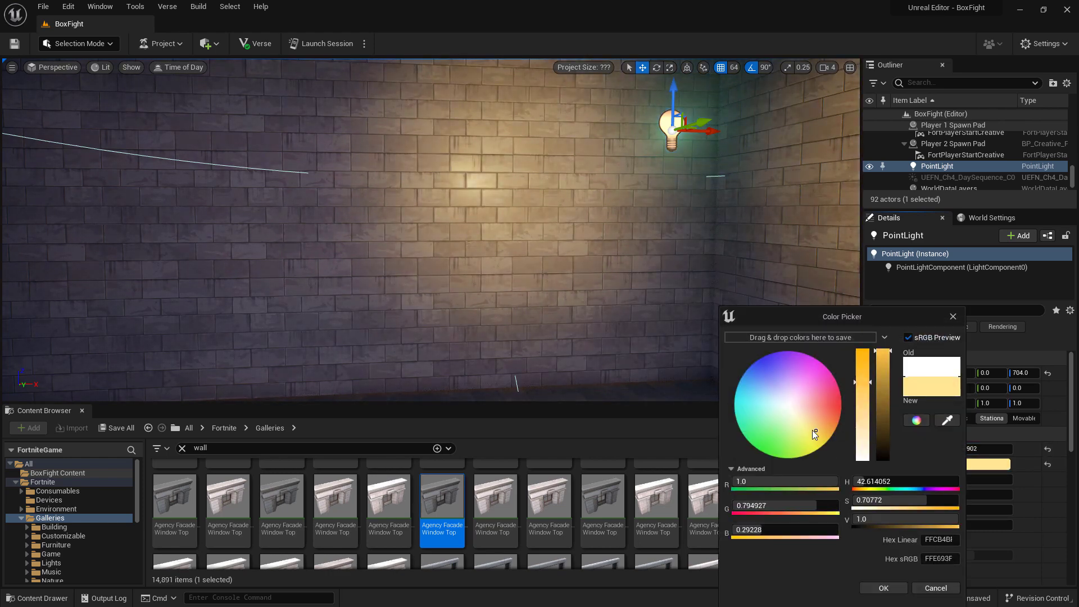
left_click(883, 588)
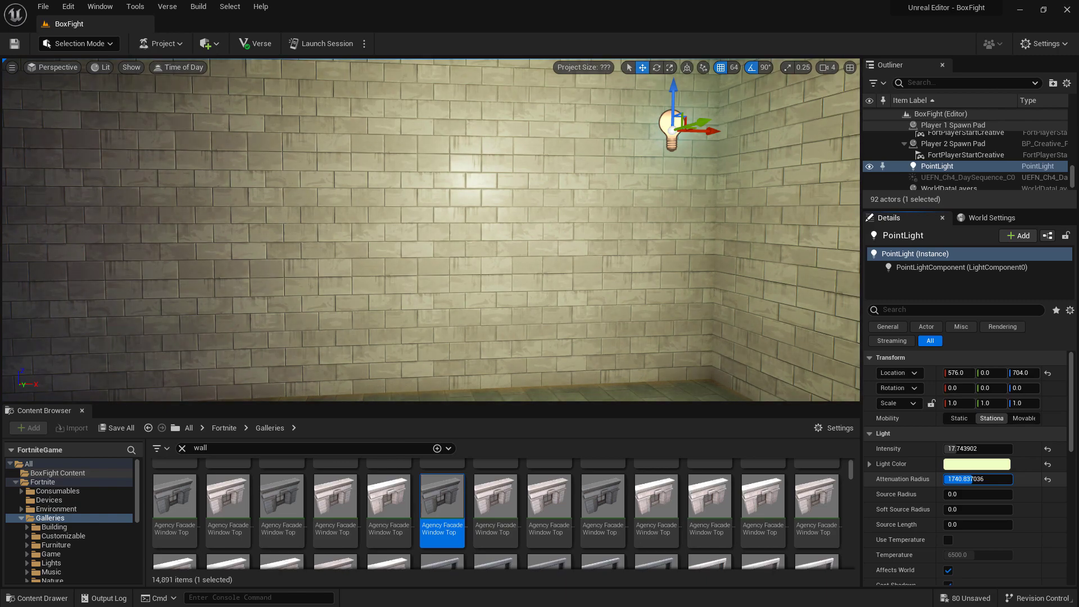
type("3728.435303")
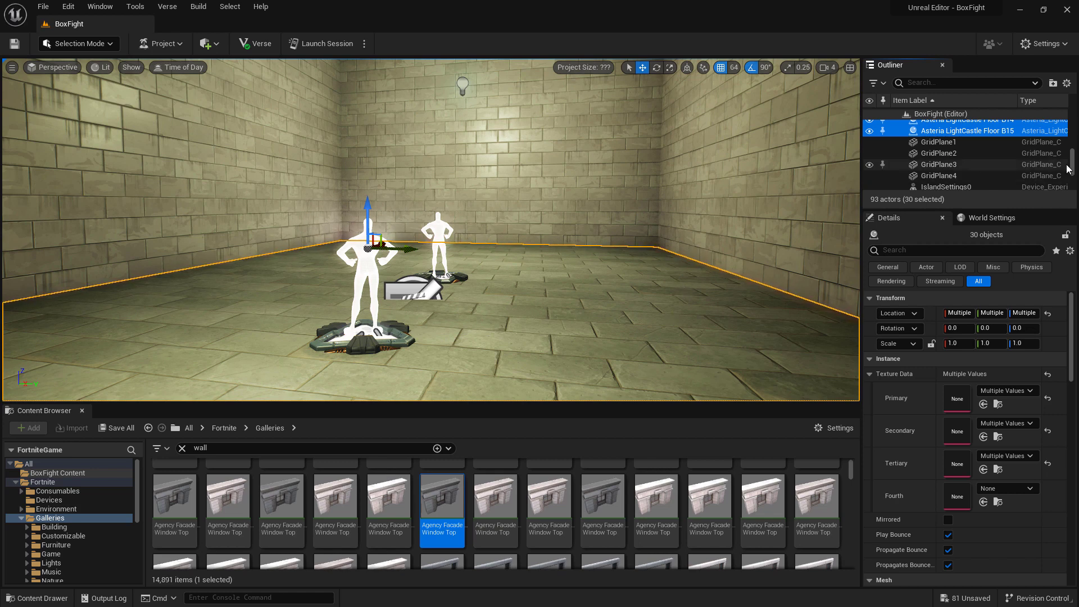
Move the selected Asteria LightCastle floor tiles into the Building folder
scroll("up", 3)
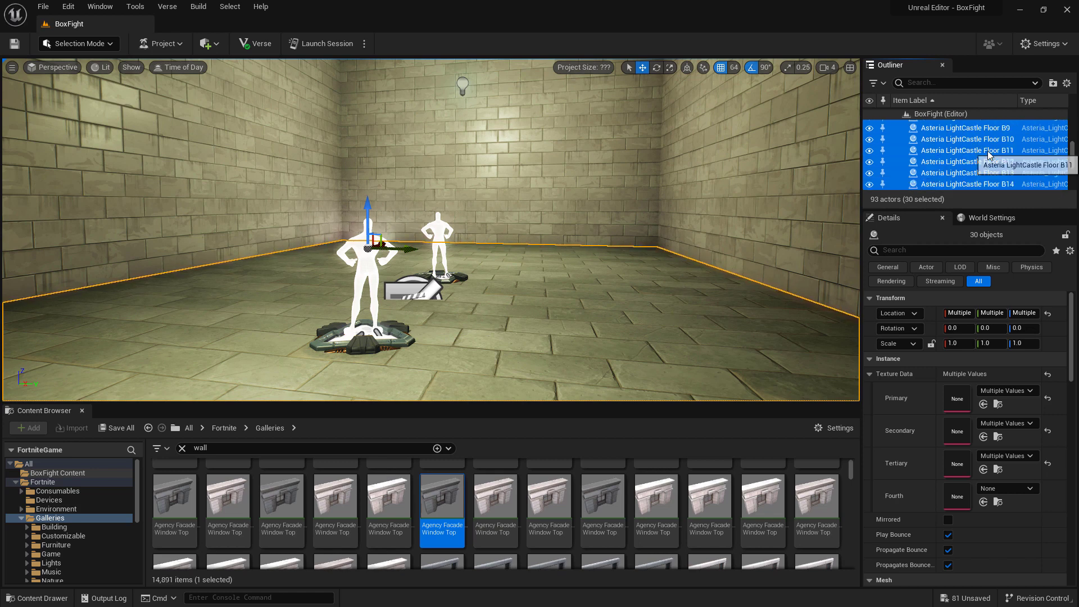
right_click(963, 150)
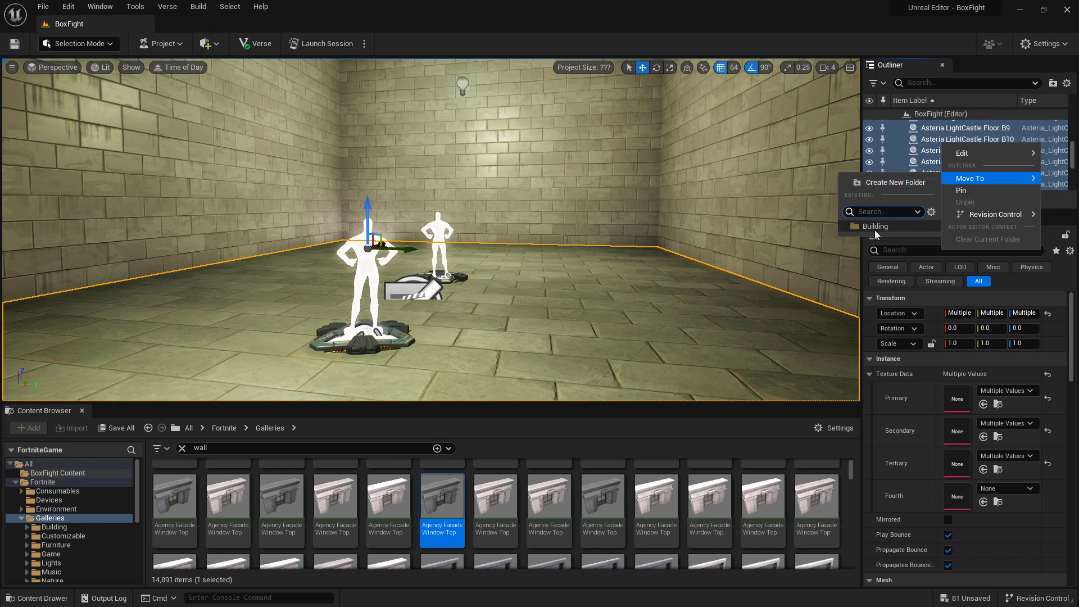
left_click(875, 226)
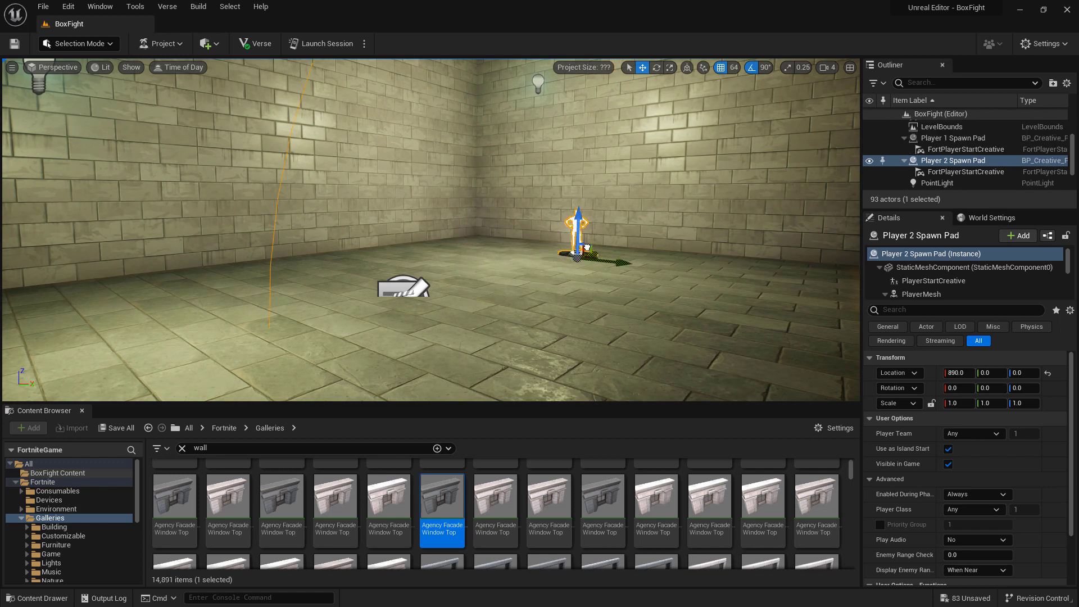
mouse_move(948, 464)
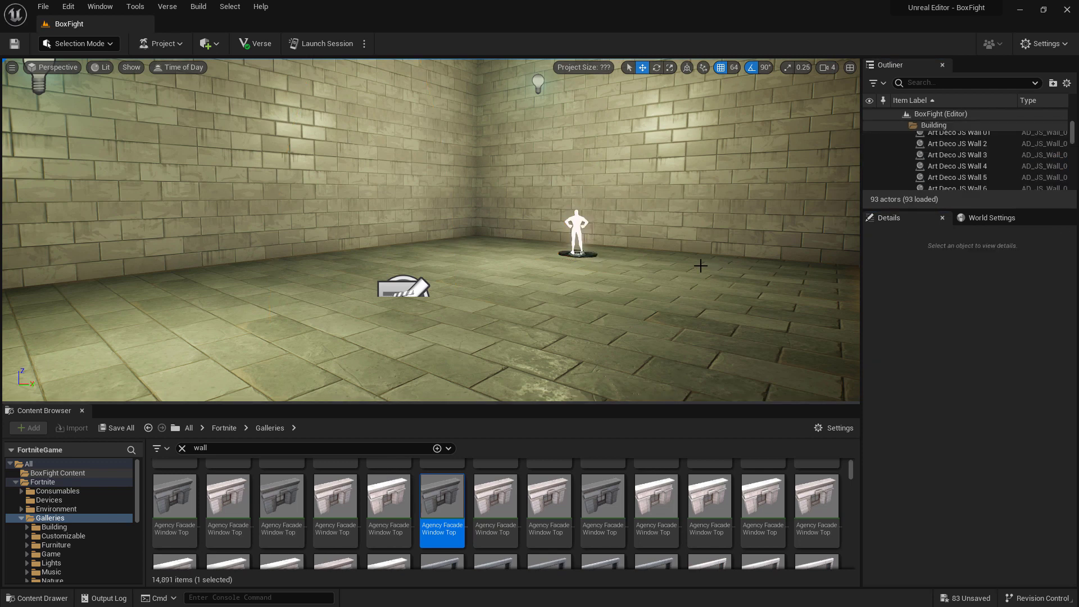
mouse_move(324, 43)
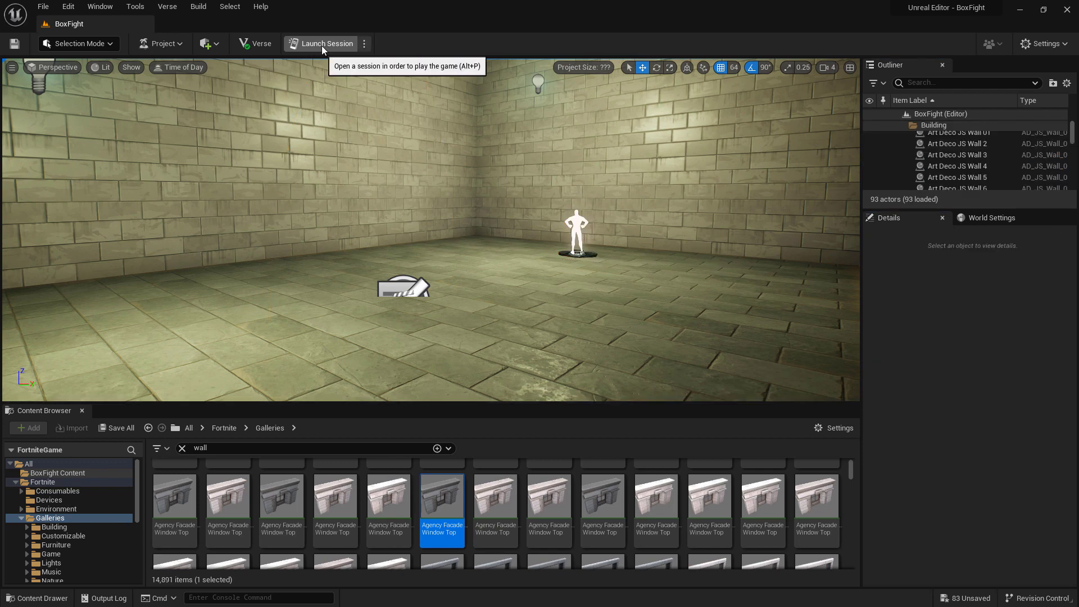
Launch a playtest session, view the My Island game settings, and return to the editor
left_click(326, 43)
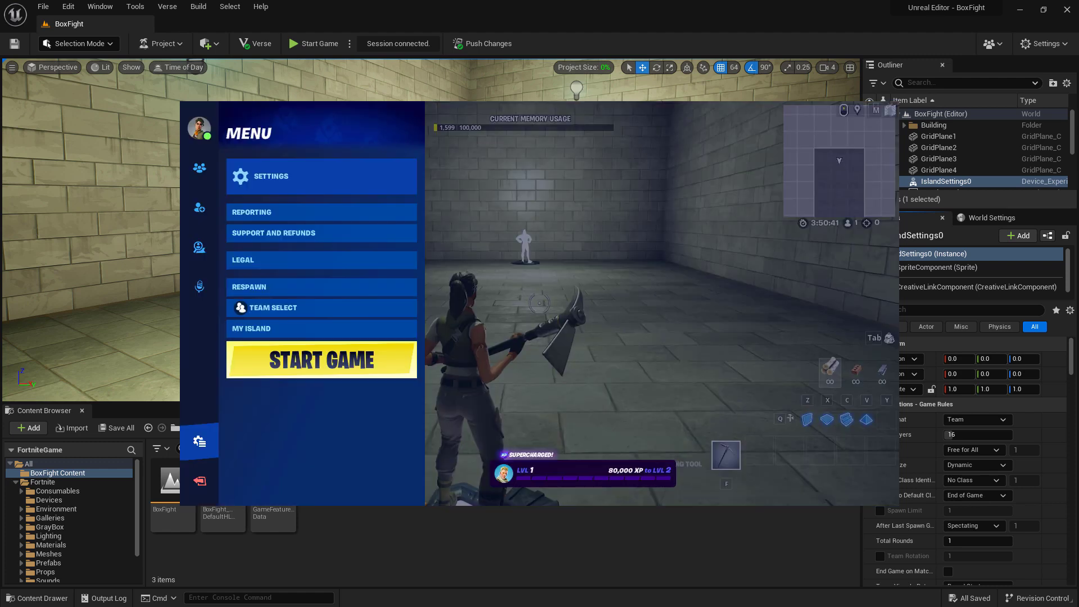
left_click(252, 329)
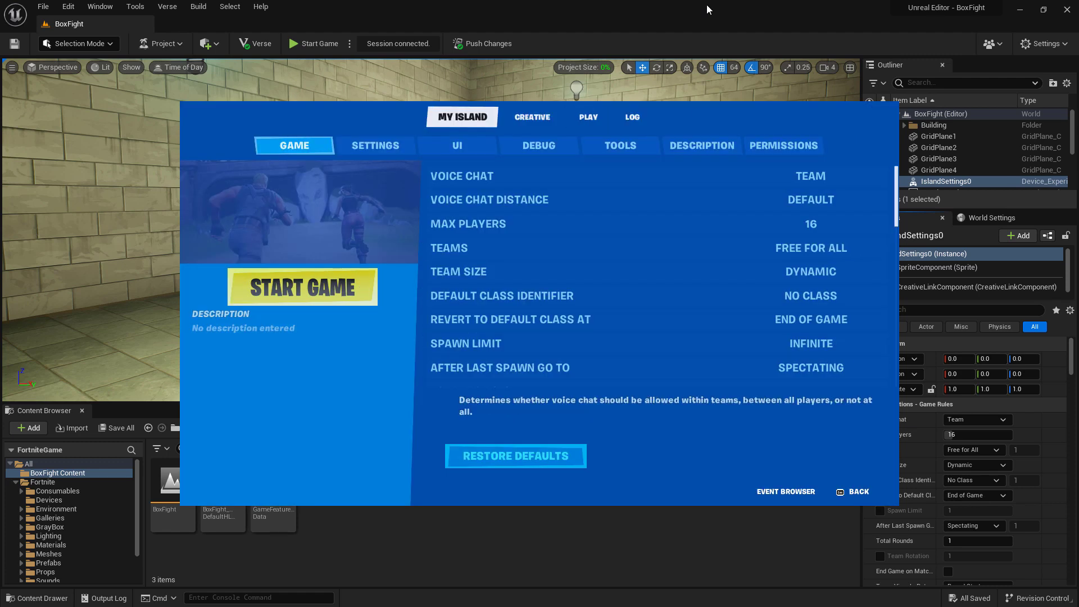
left_click(858, 492)
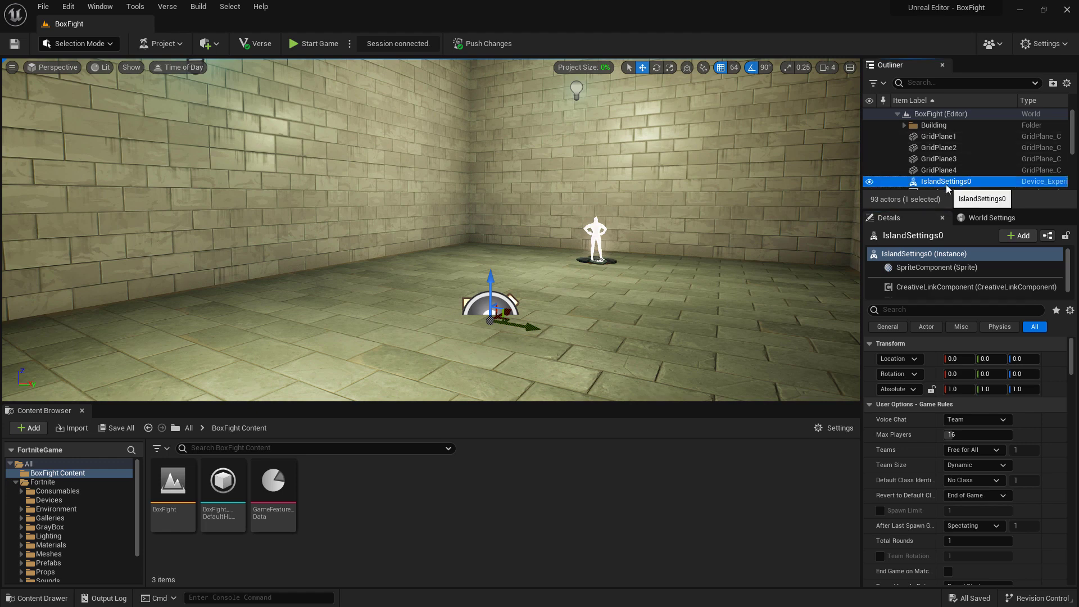
mouse_move(974, 450)
type("building")
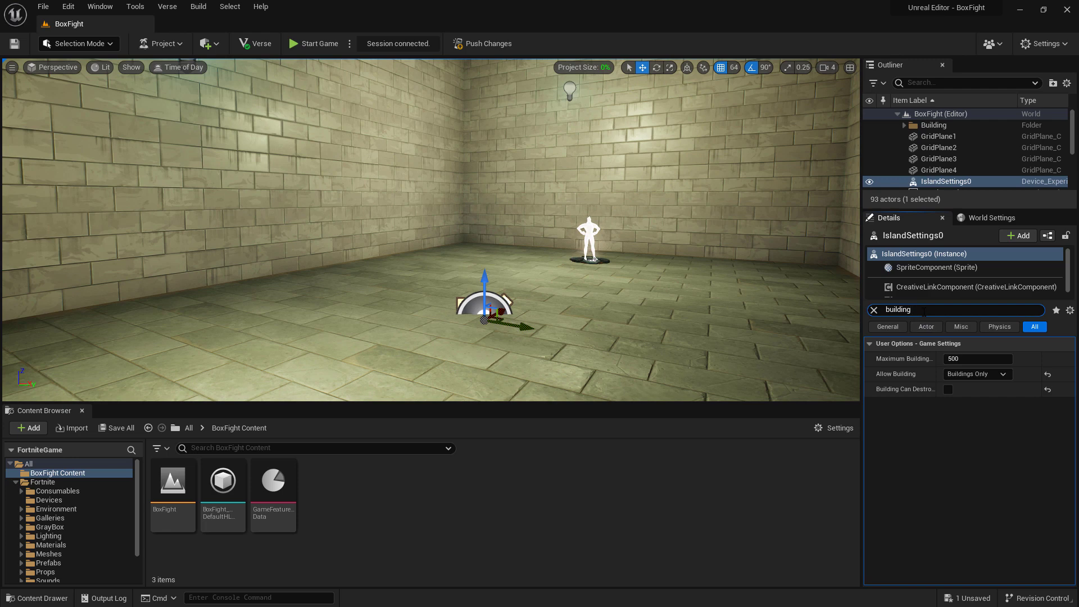
mouse_move(937, 428)
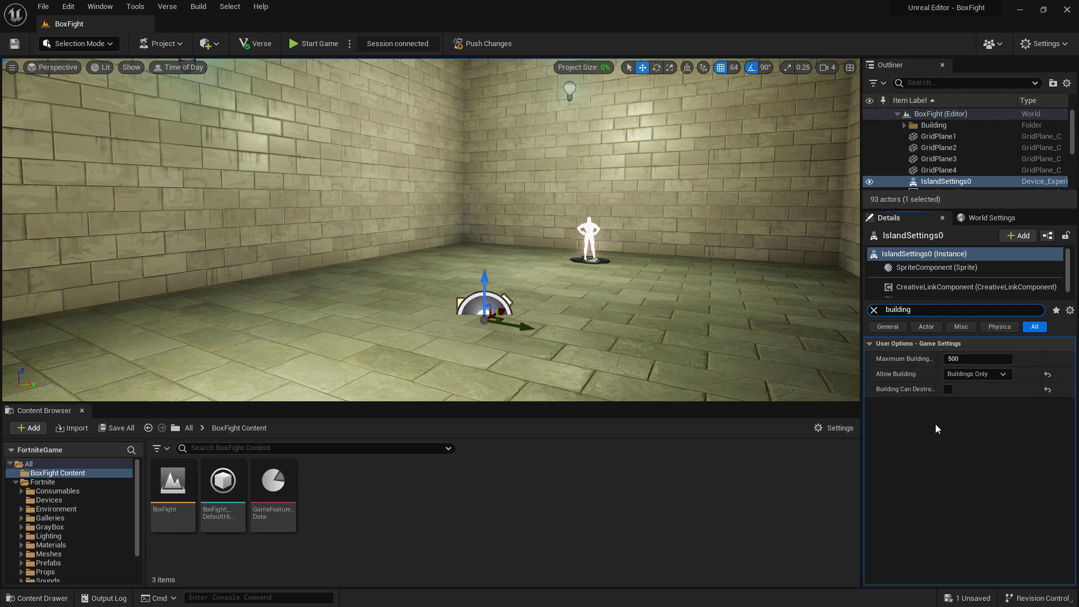
Clear the 'building' filter in the IslandSettings0 Details panel
left_click(874, 310)
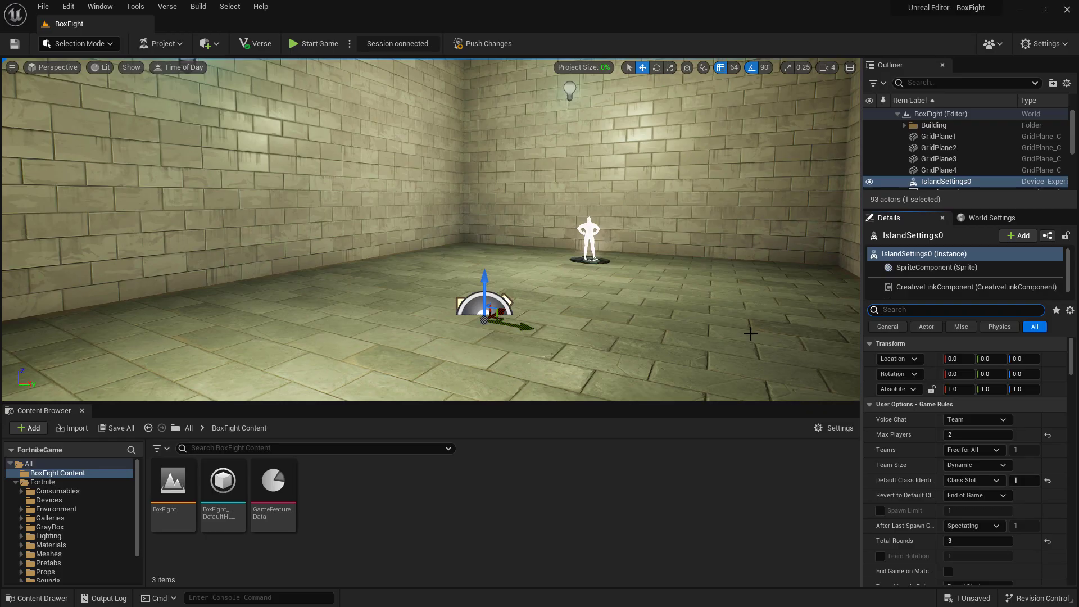
mouse_move(745, 320)
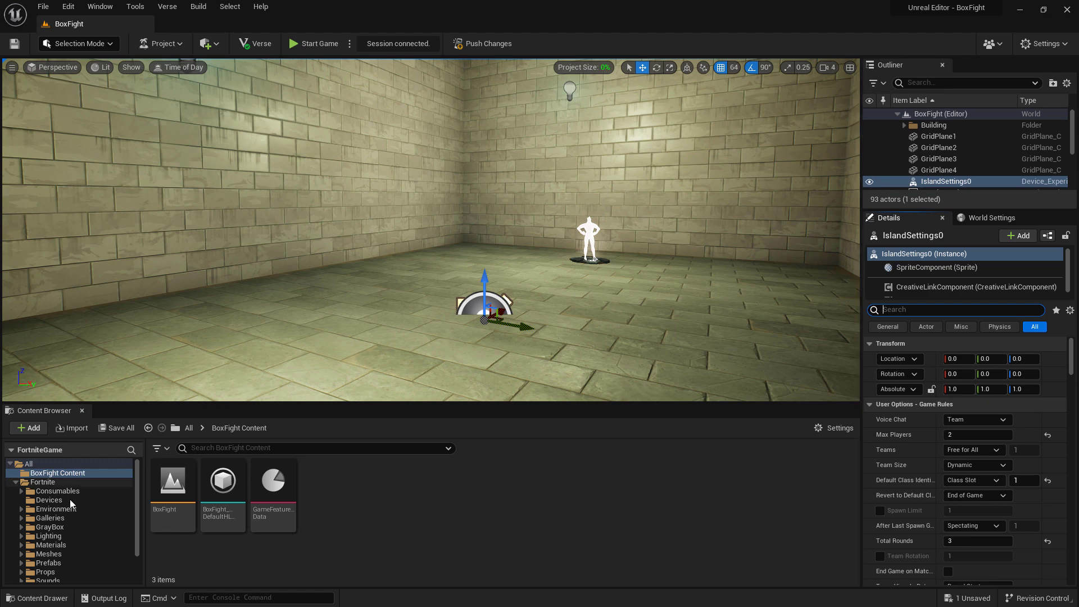
Browse the Fortnite Devices folder and select both placed barrier devices
left_click(50, 500)
type("barrier")
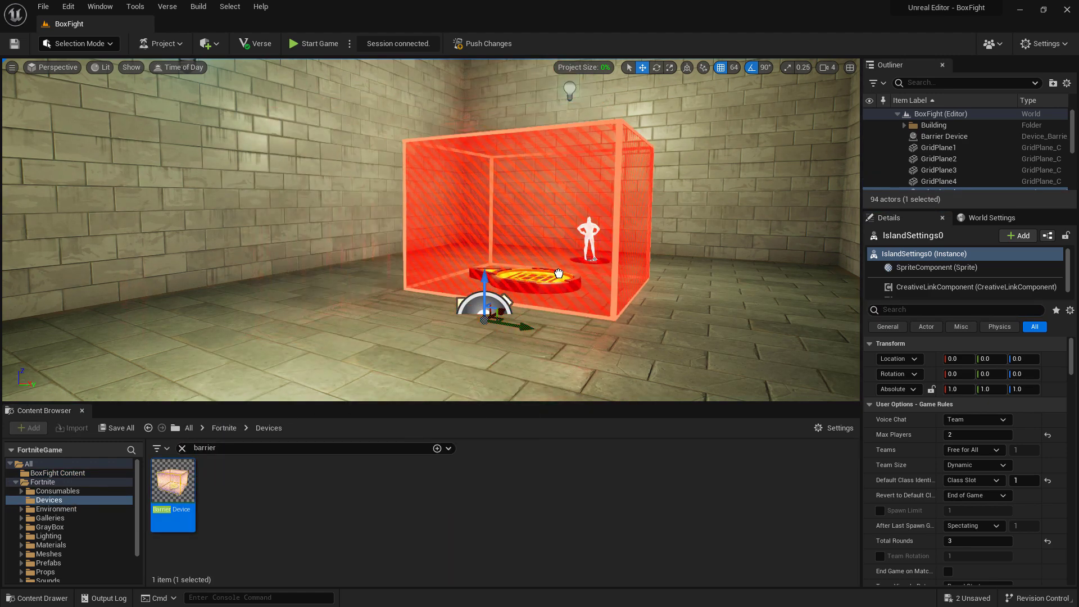
left_click(943, 135)
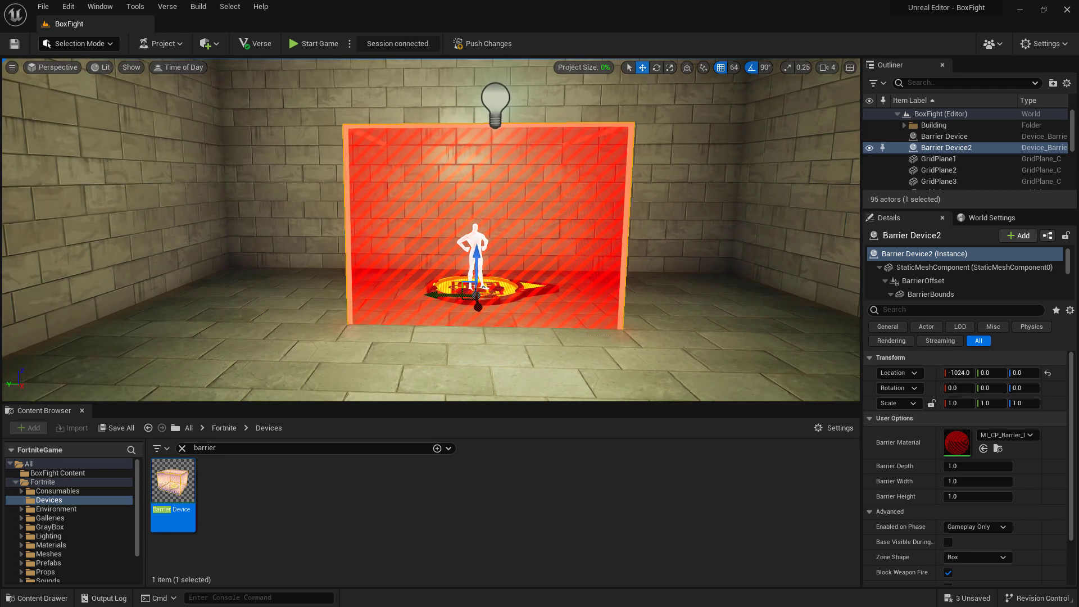
left_click(943, 135)
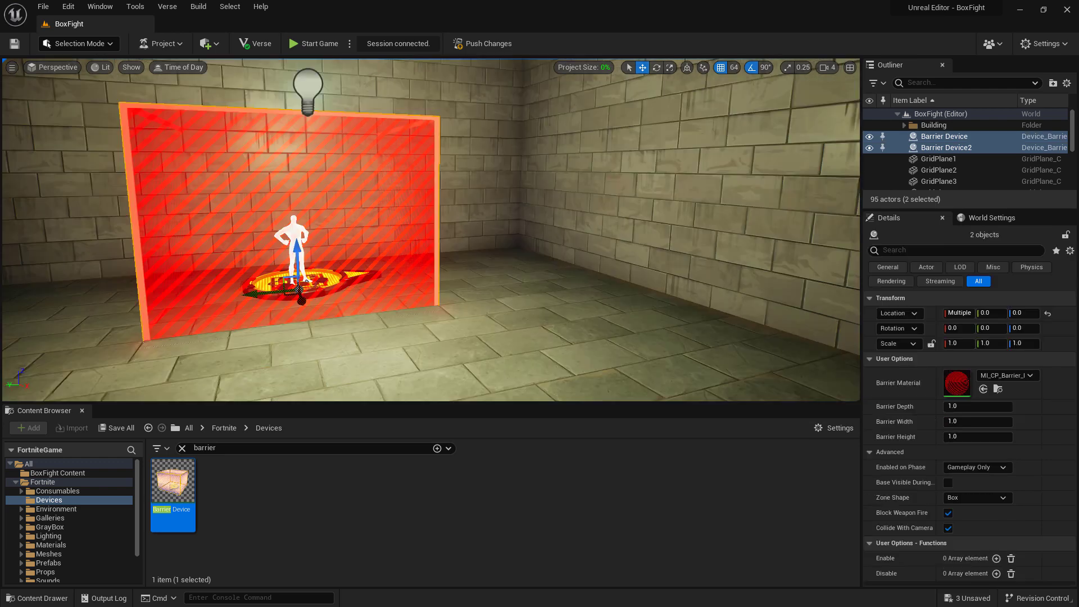
mouse_move(949, 141)
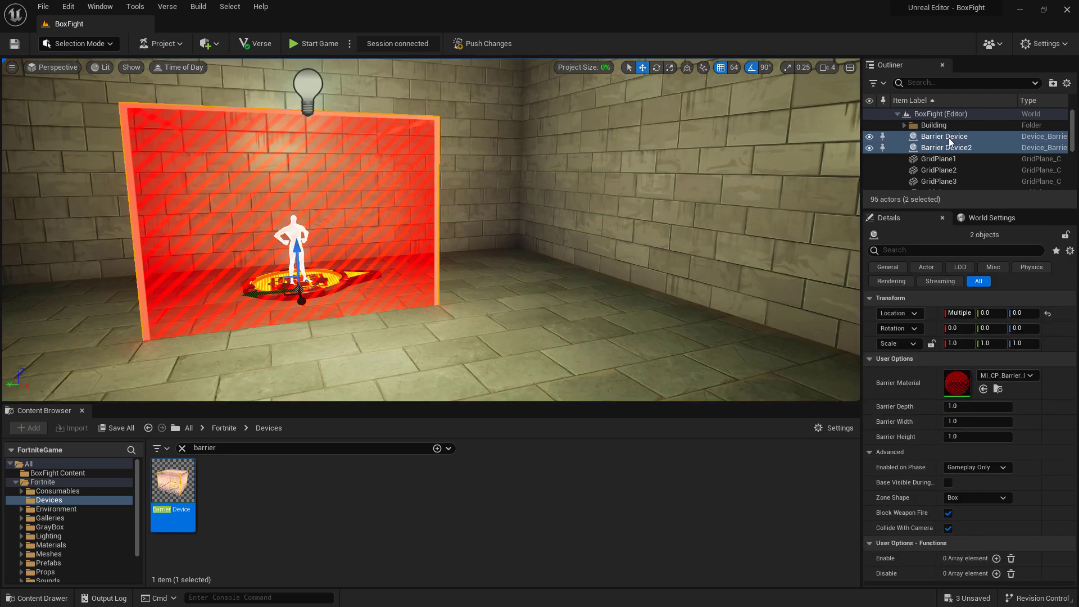
mouse_move(991, 486)
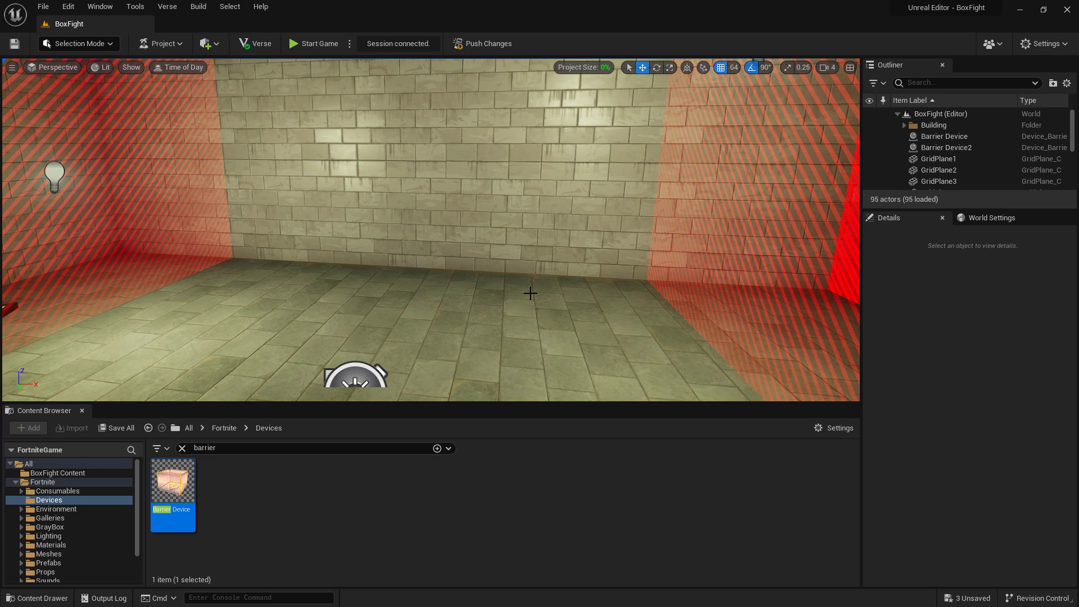
mouse_move(530, 301)
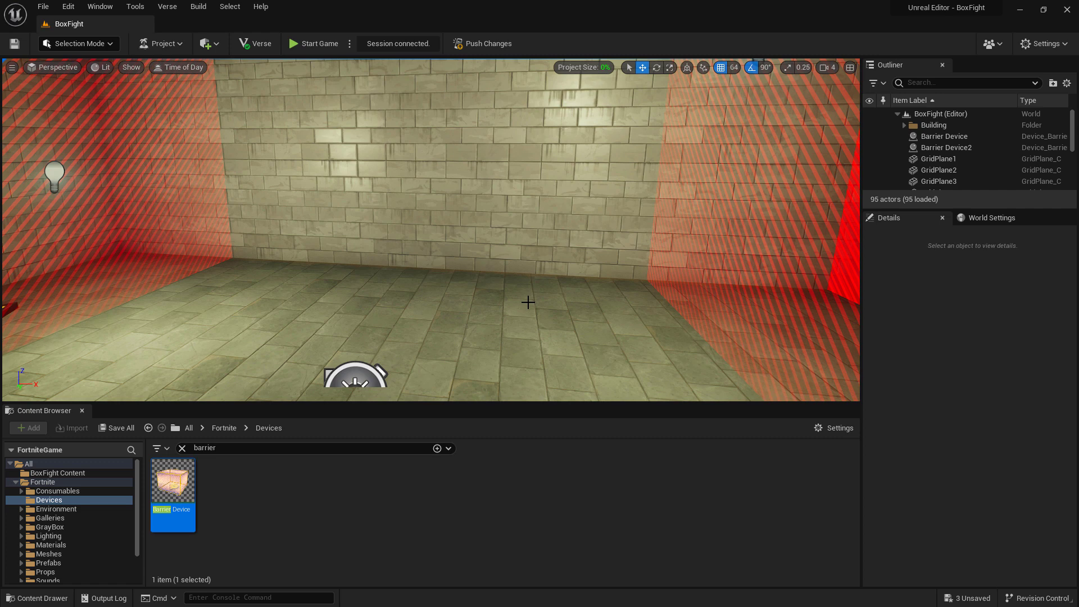
mouse_move(173, 478)
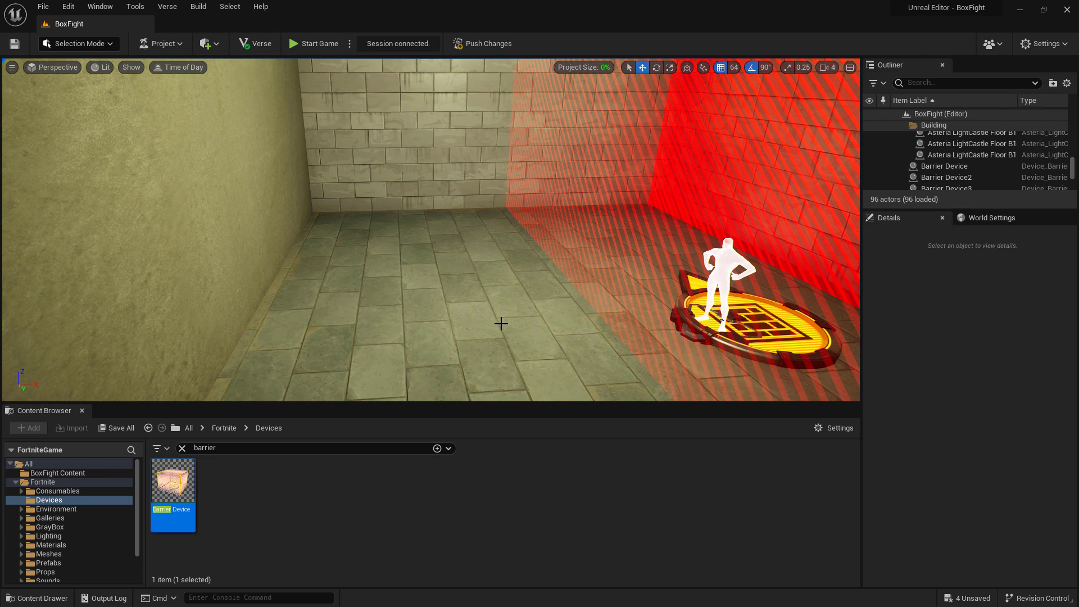
mouse_move(659, 228)
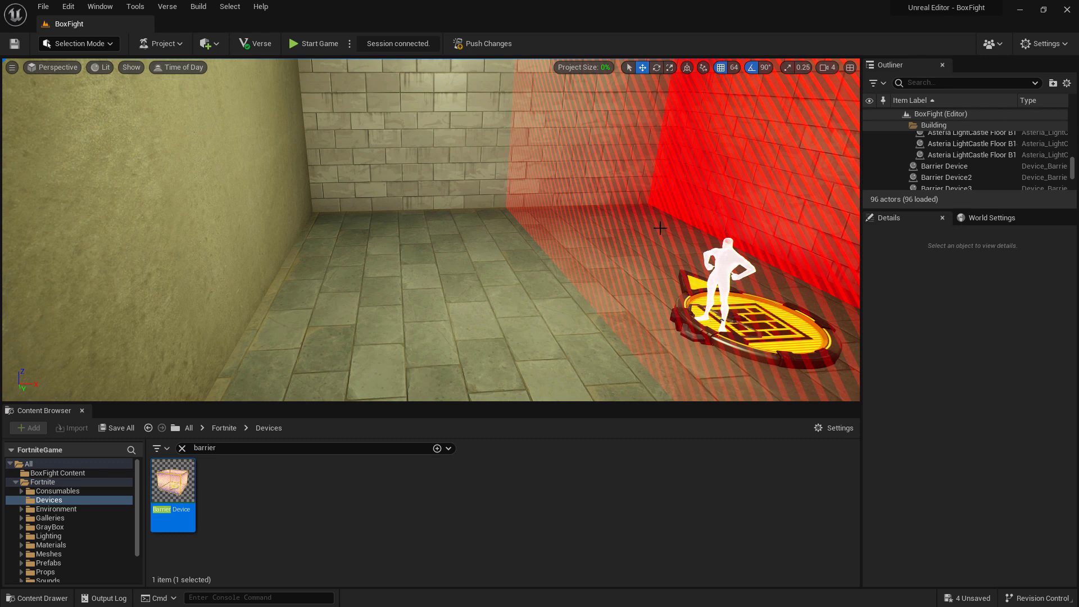
Push changes, saving all modified barrier and island settings assets to the session
left_click(487, 43)
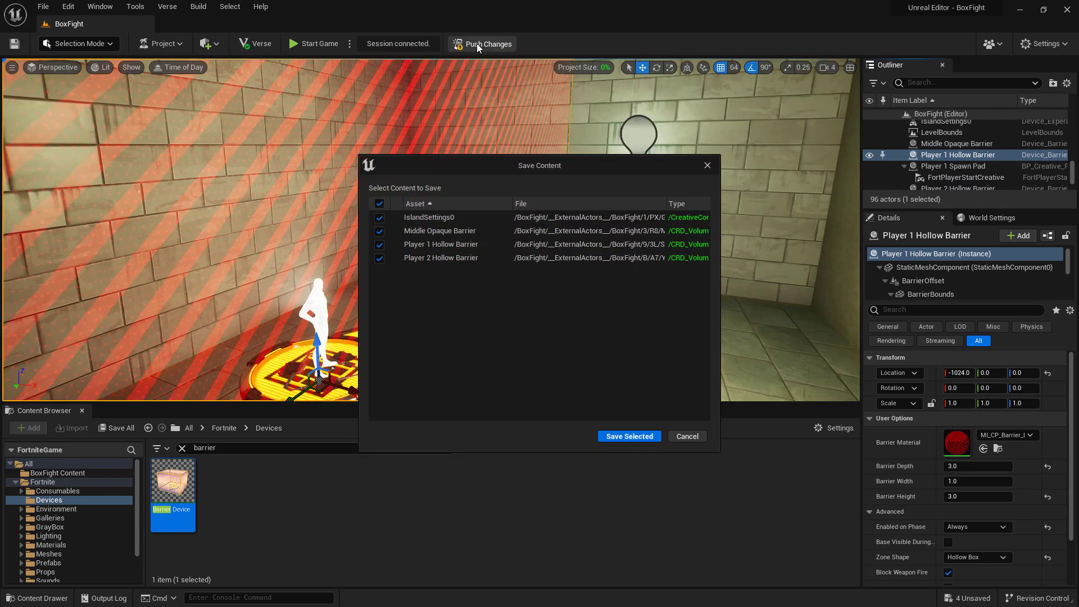
left_click(627, 435)
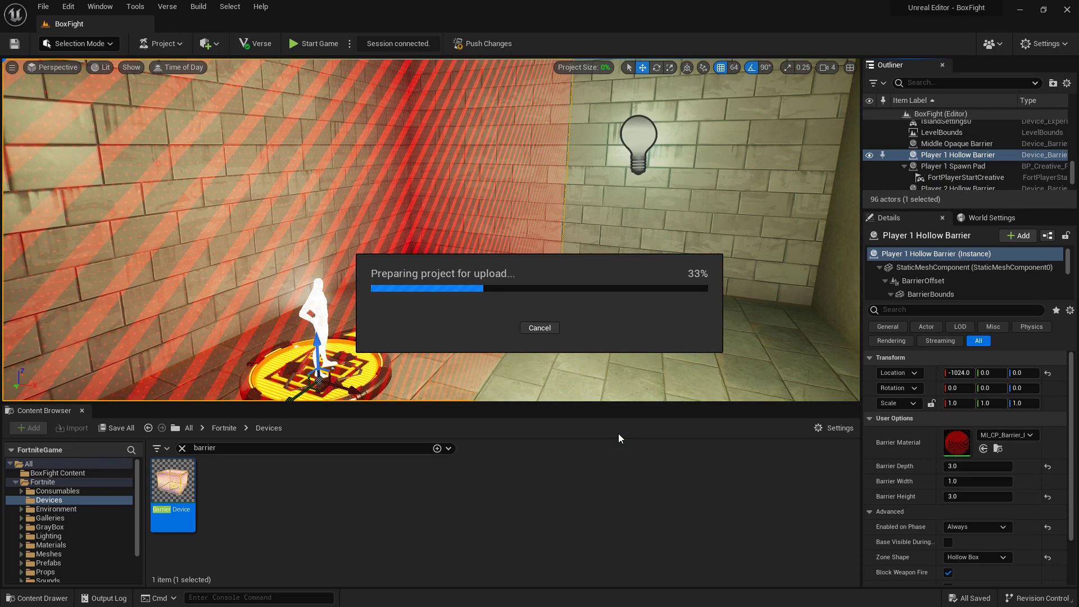
left_click(319, 44)
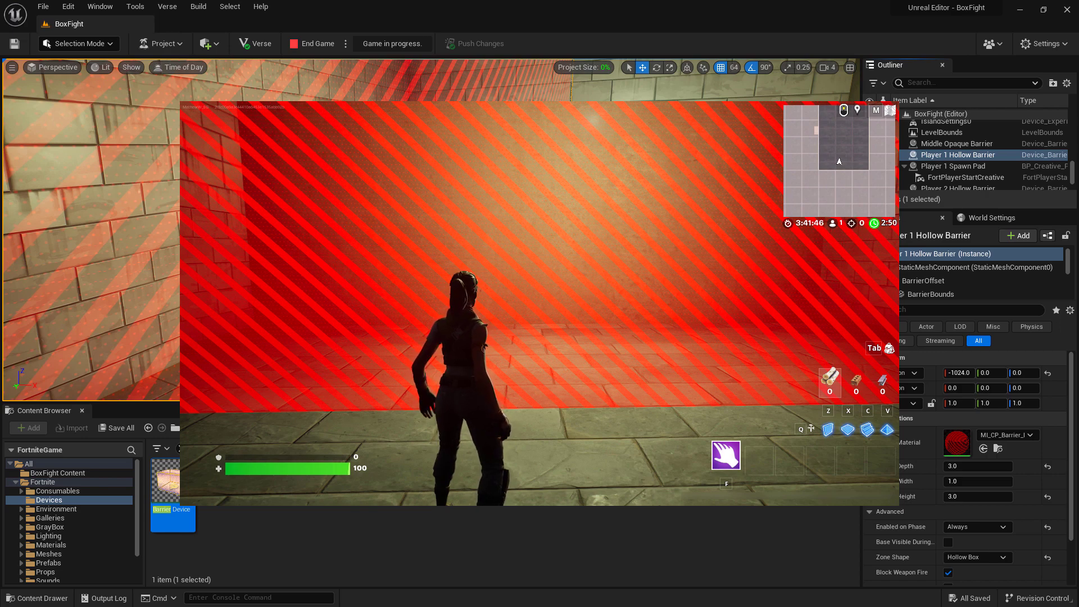
End the playtest and rename the timed objective device to Start Timer Device
left_click(317, 43)
type("timed")
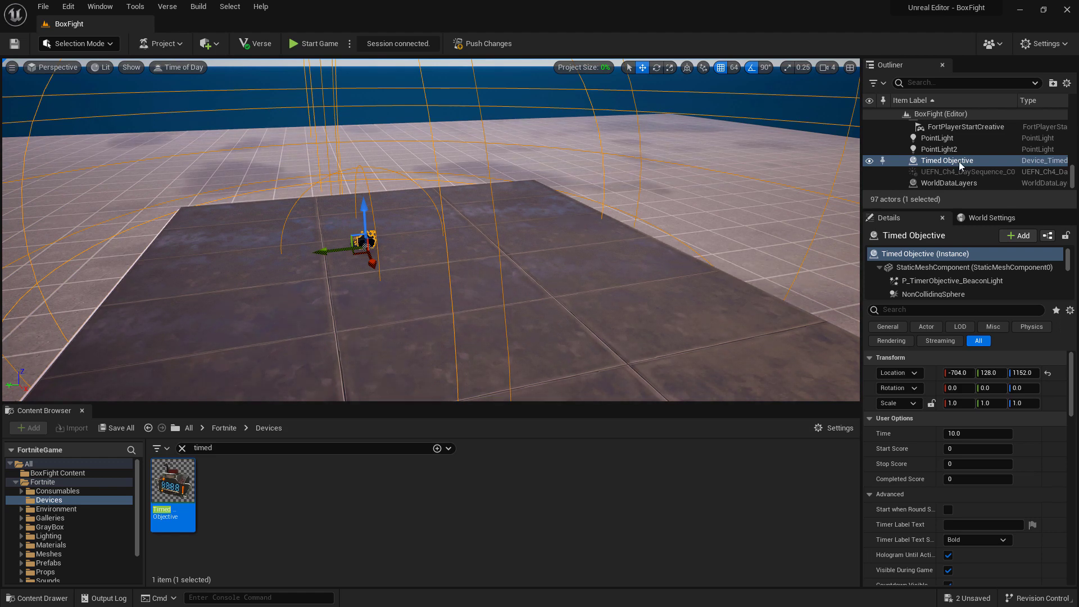
double_click(954, 161)
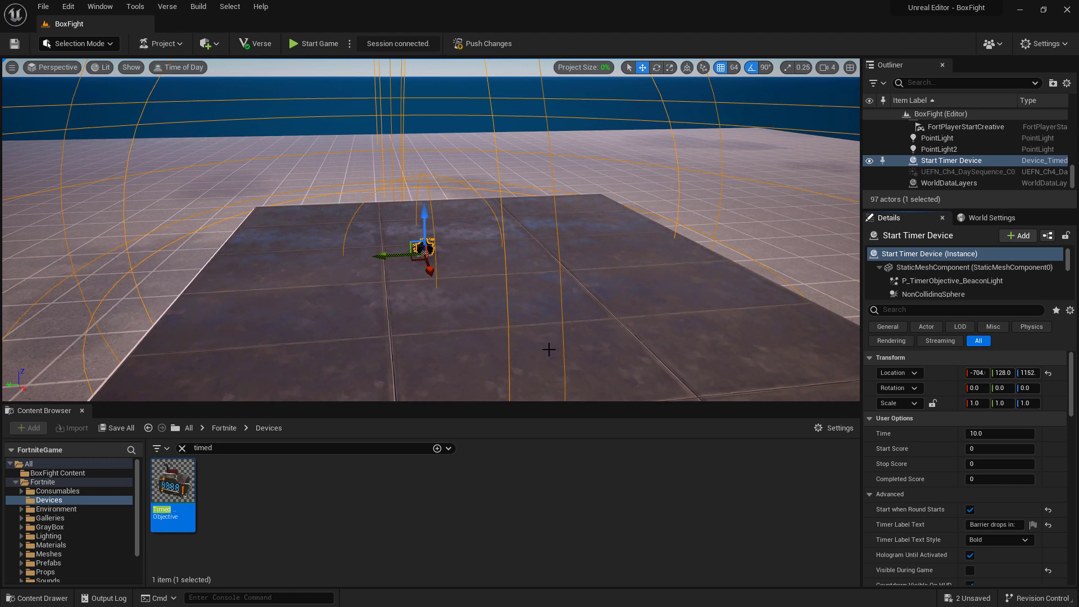
mouse_move(560, 315)
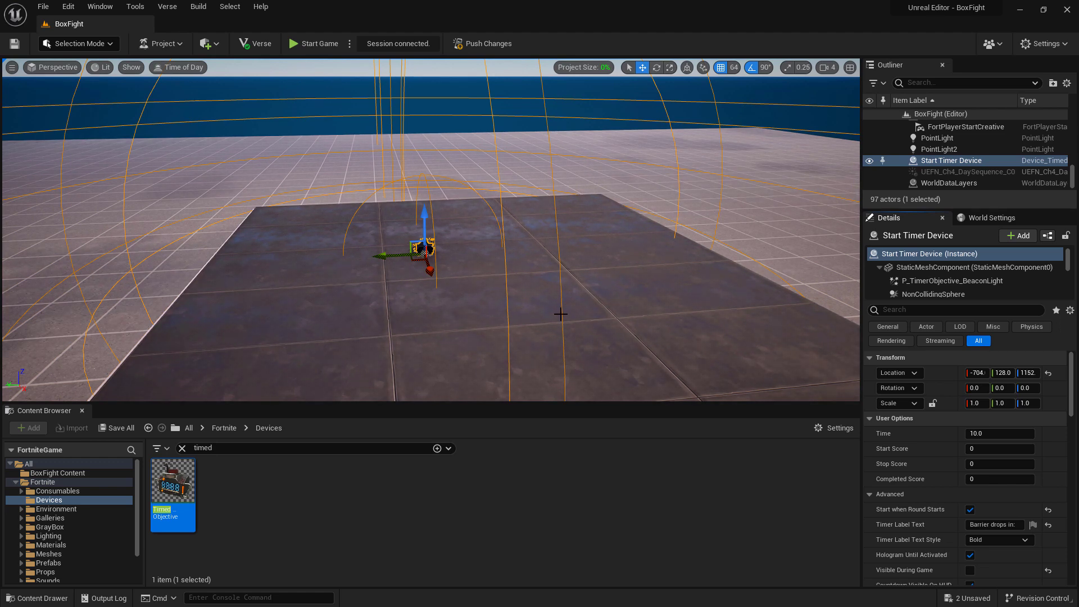
mouse_move(963, 83)
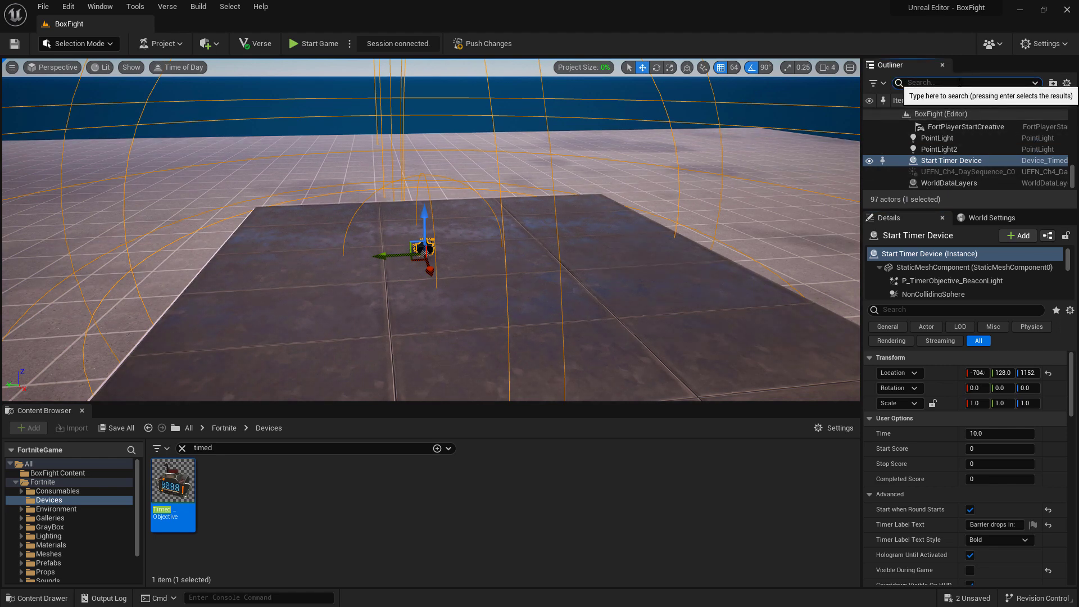
Add a Disable event to the three barriers, bound to Start Timer Device's On Completed
type("barrier")
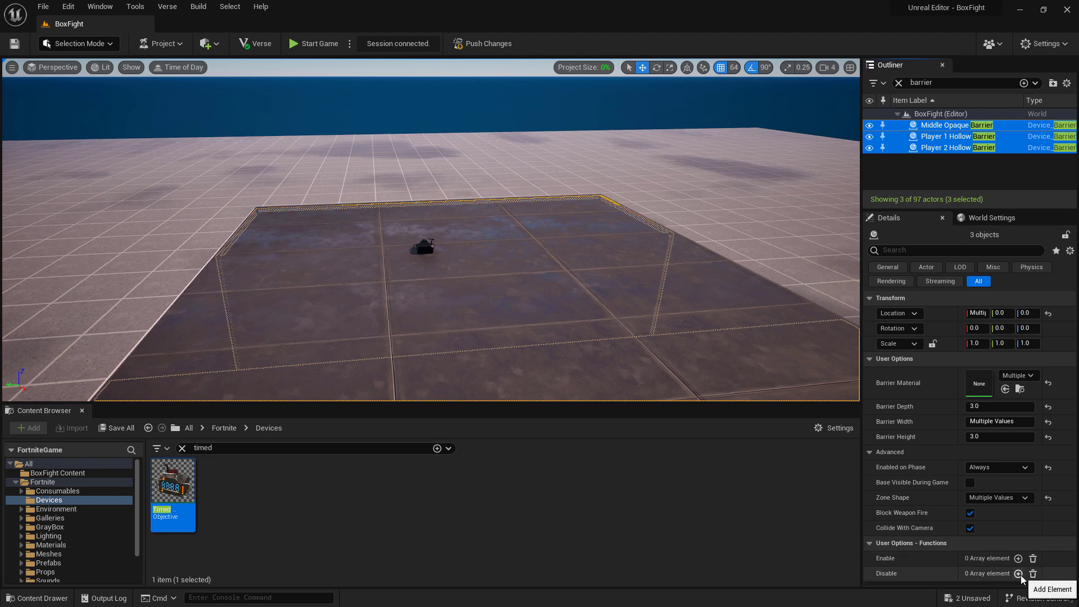
left_click(1019, 573)
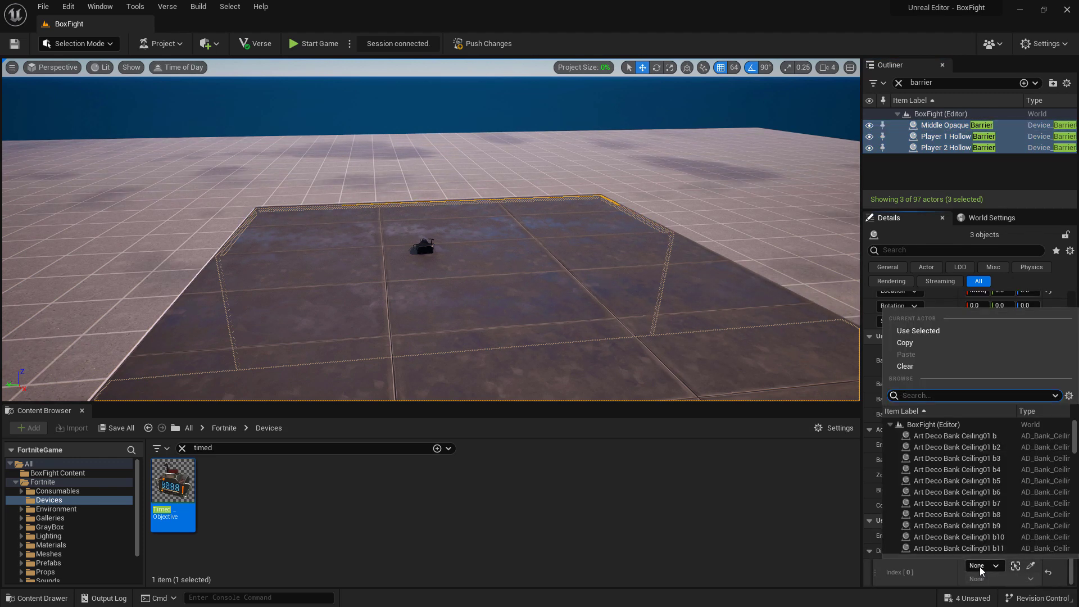
type("timer")
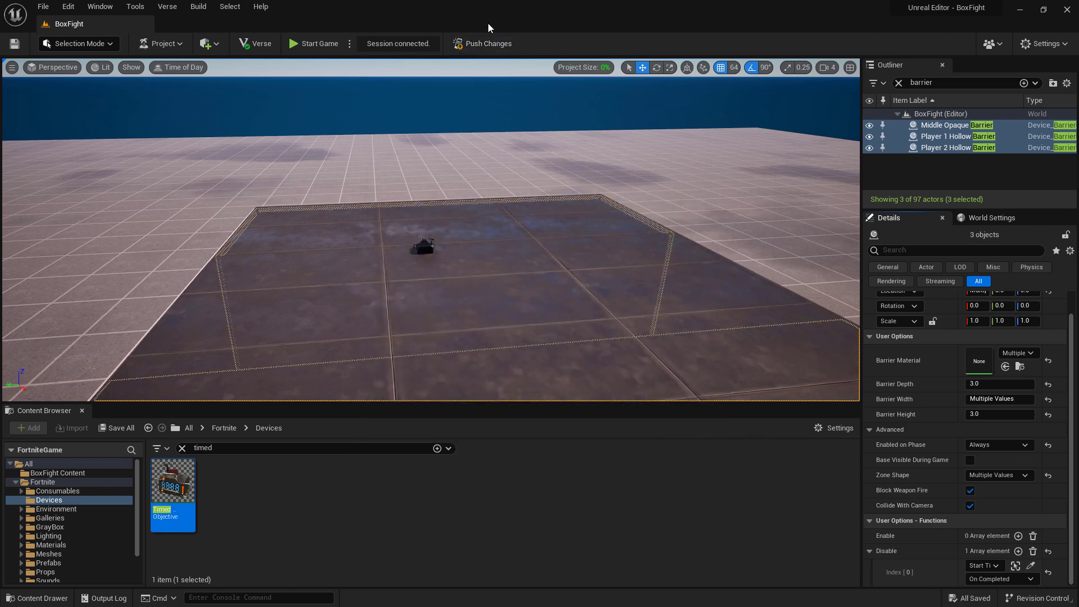
Push the barrier timer changes and start playing in the running Fortnite session
left_click(489, 43)
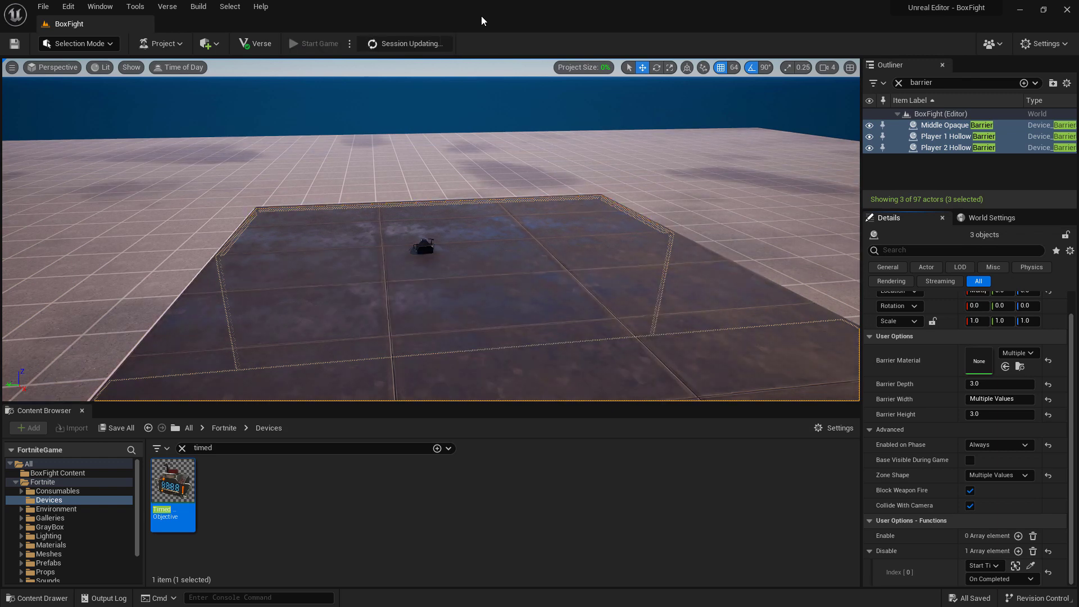
left_click(319, 43)
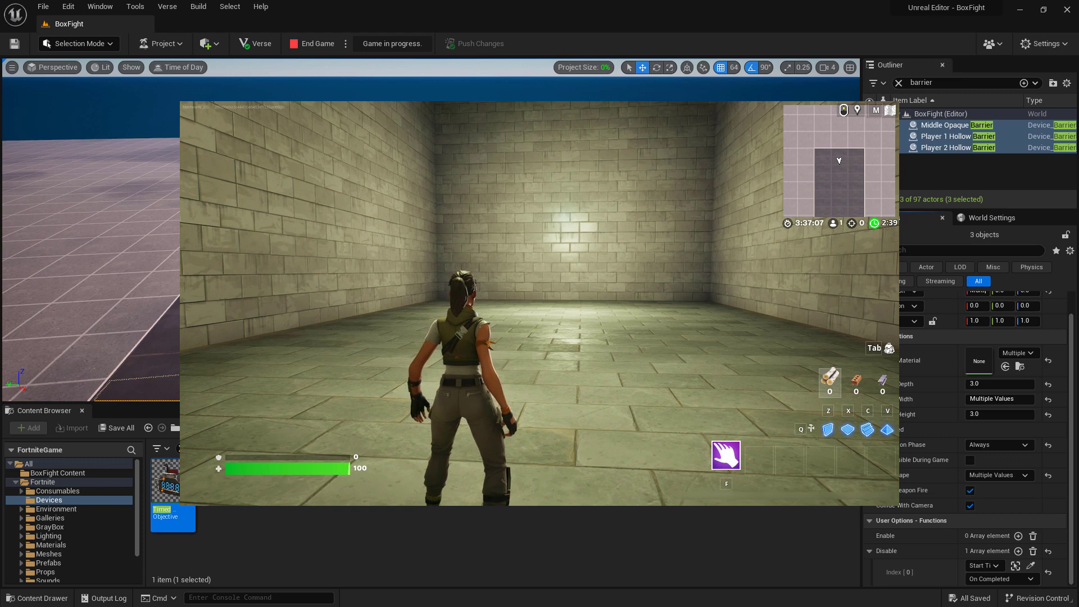
End the playtest, clear the barrier filter, and scroll Details to the empty Item List
left_click(312, 44)
type("class designer")
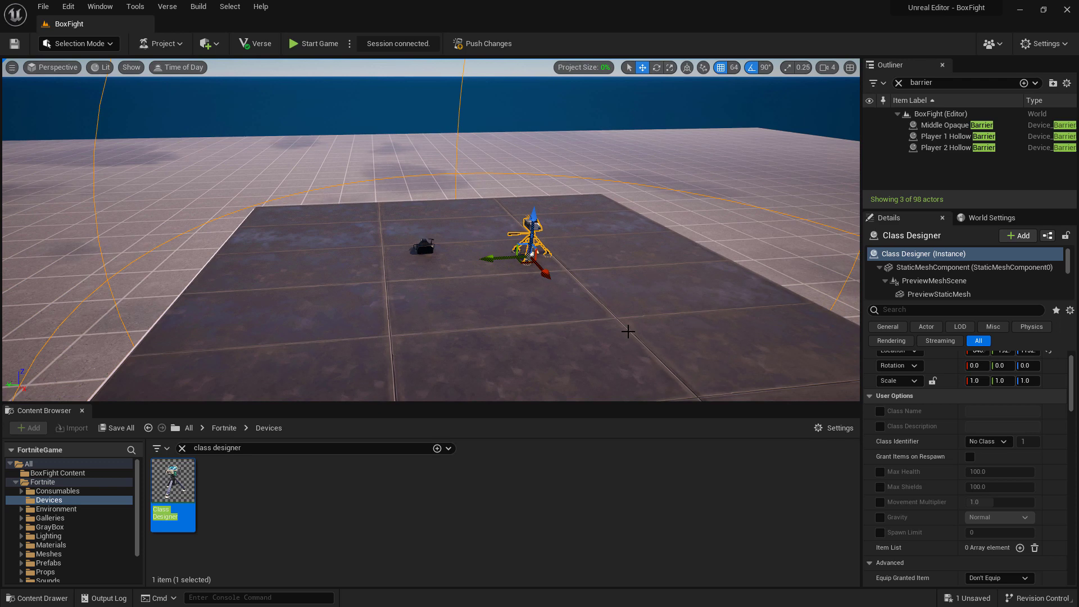
mouse_move(847, 195)
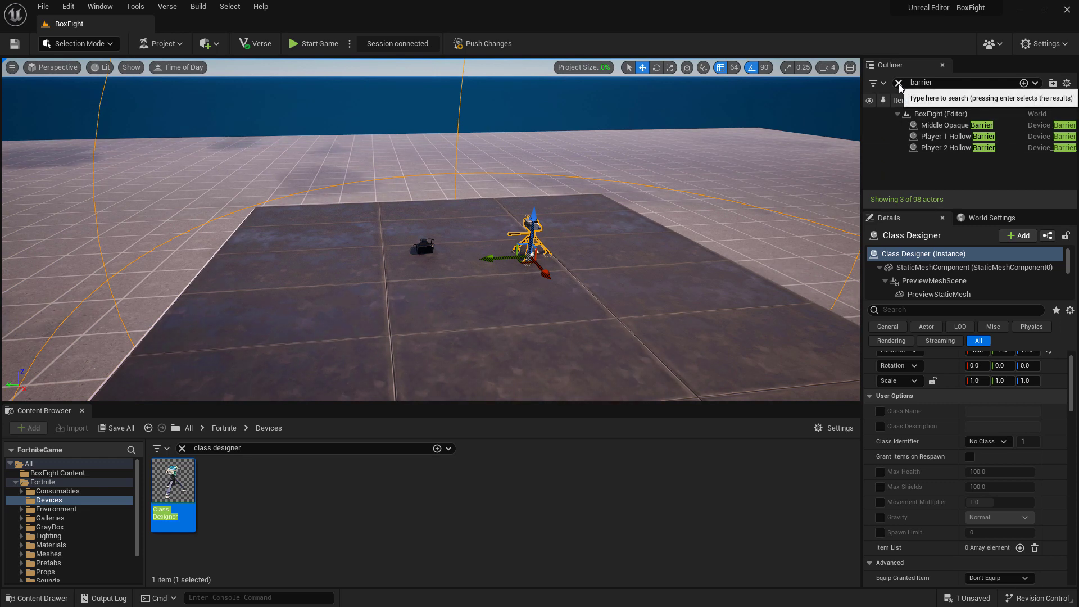
left_click(898, 83)
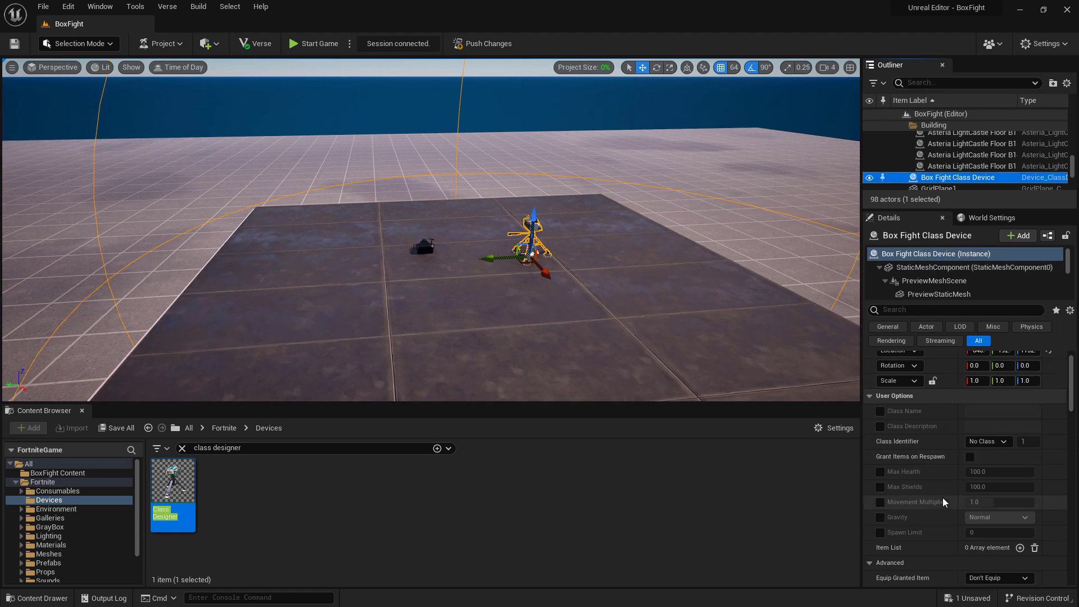
scroll("down", 3)
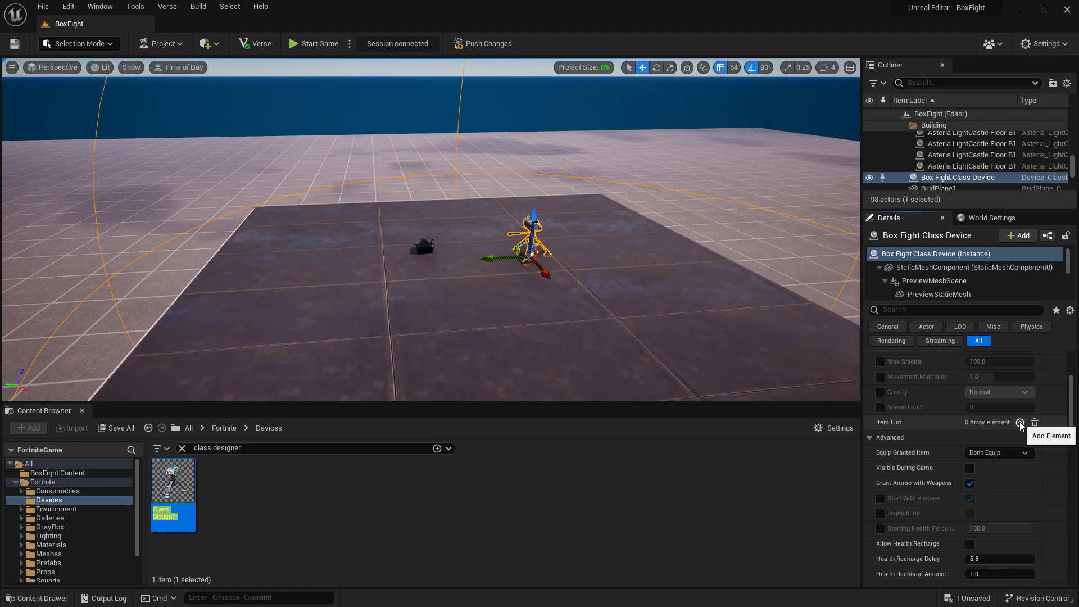
Add entries to the class Item List and delete the extra Index [6] entry
left_click(1021, 422)
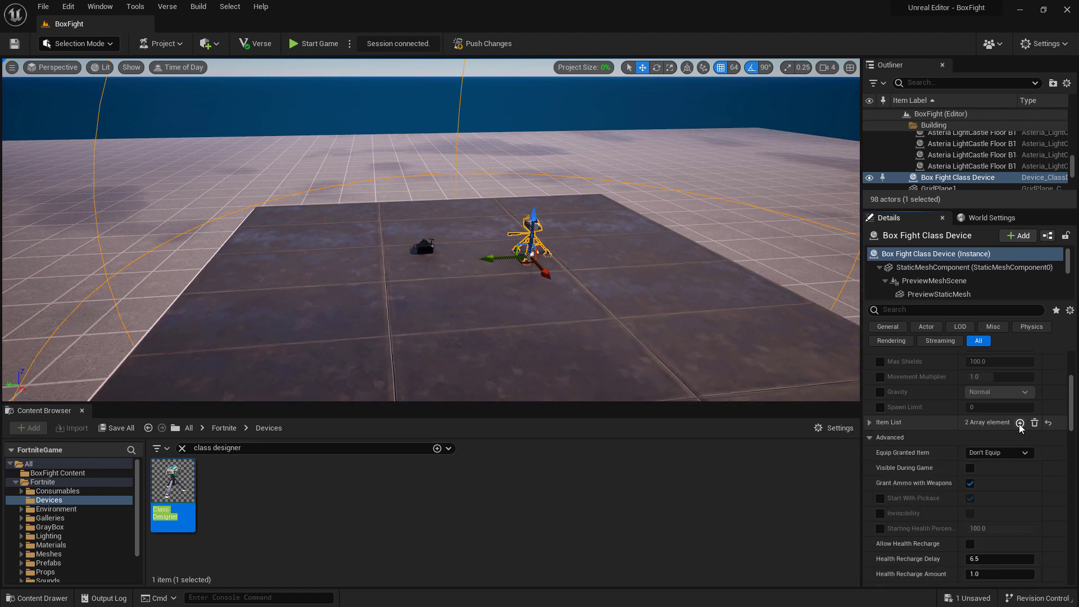
left_click(1020, 422)
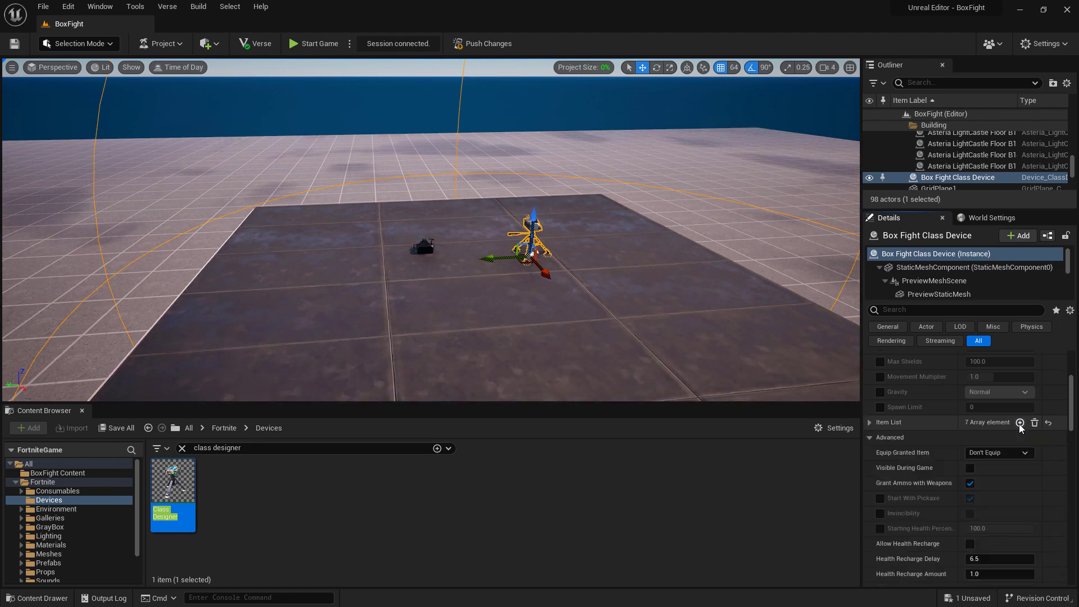
left_click(870, 422)
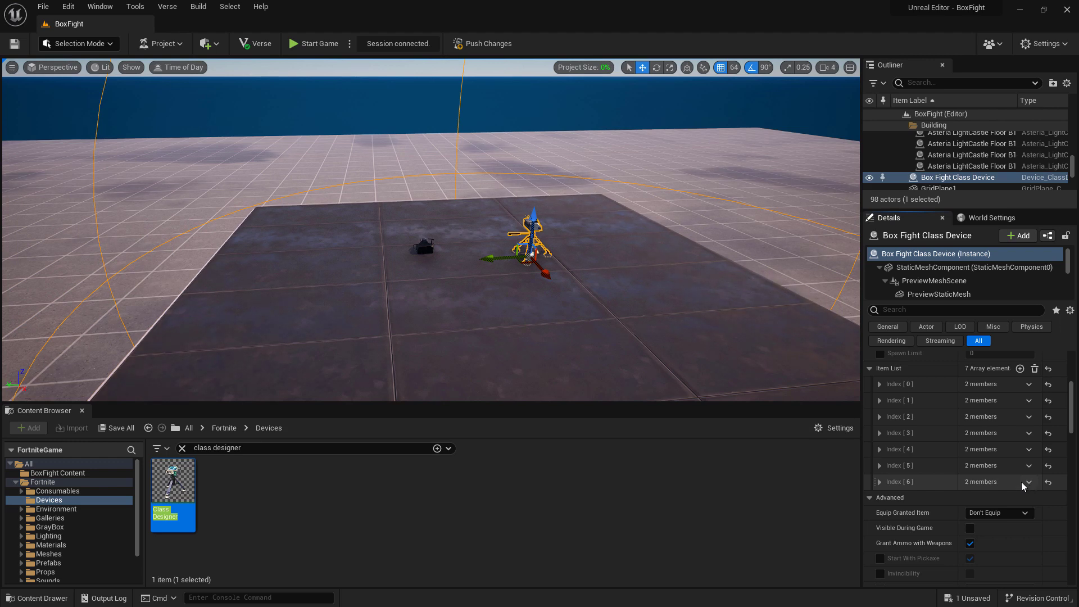
left_click(1029, 482)
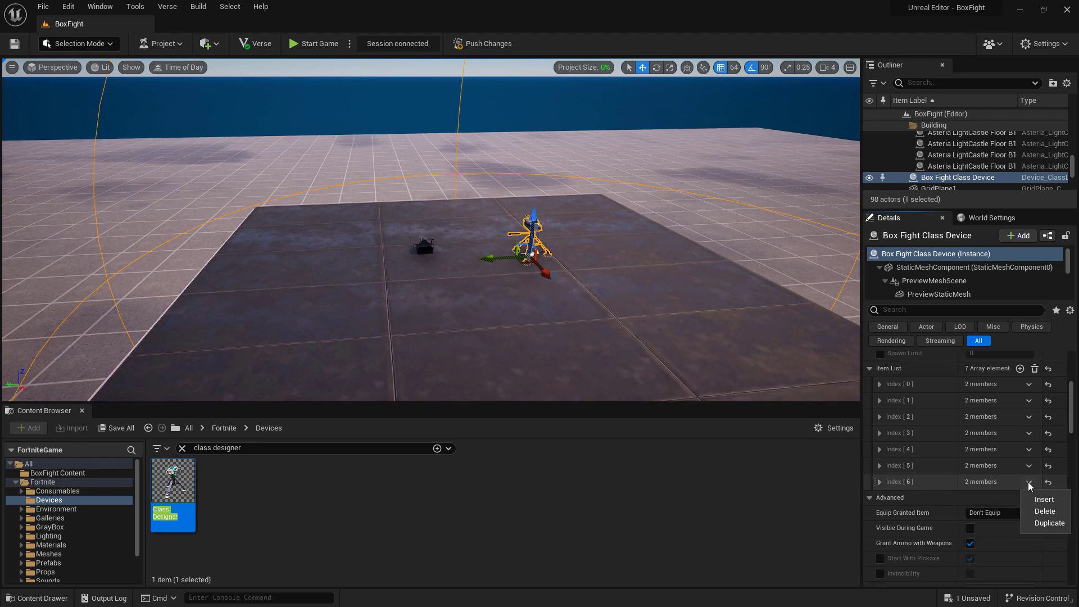
left_click(1045, 511)
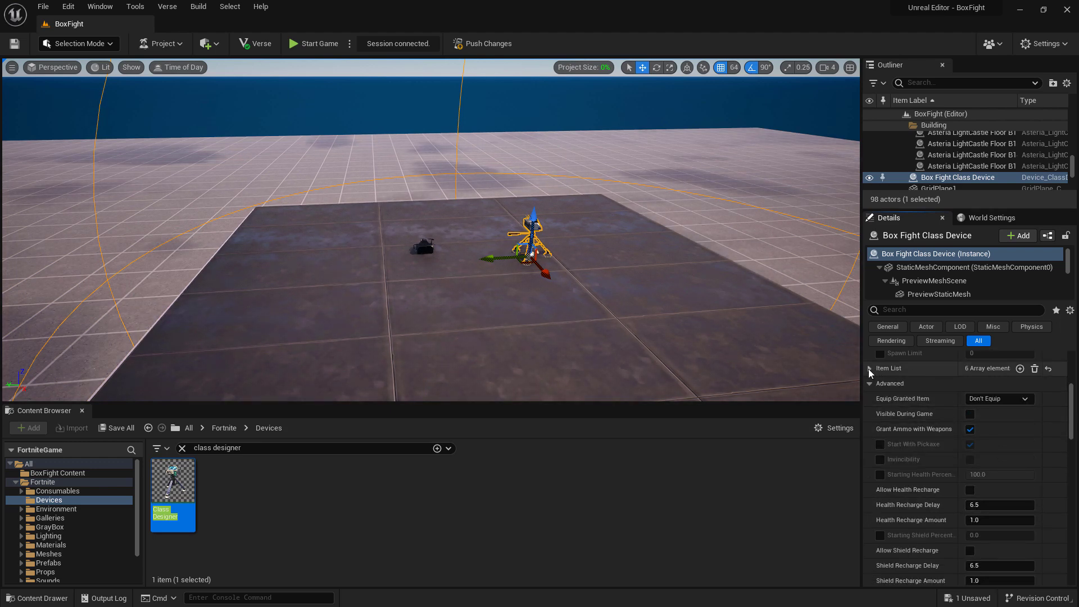
Expand the Item List entries to check each entry's weapon Item Definition
left_click(869, 368)
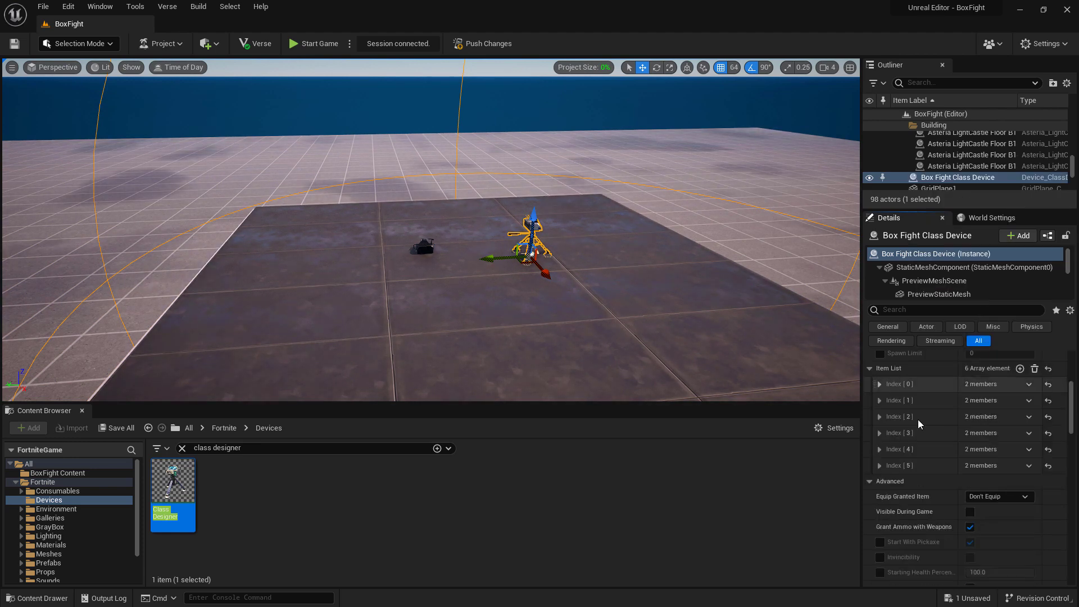
left_click(879, 416)
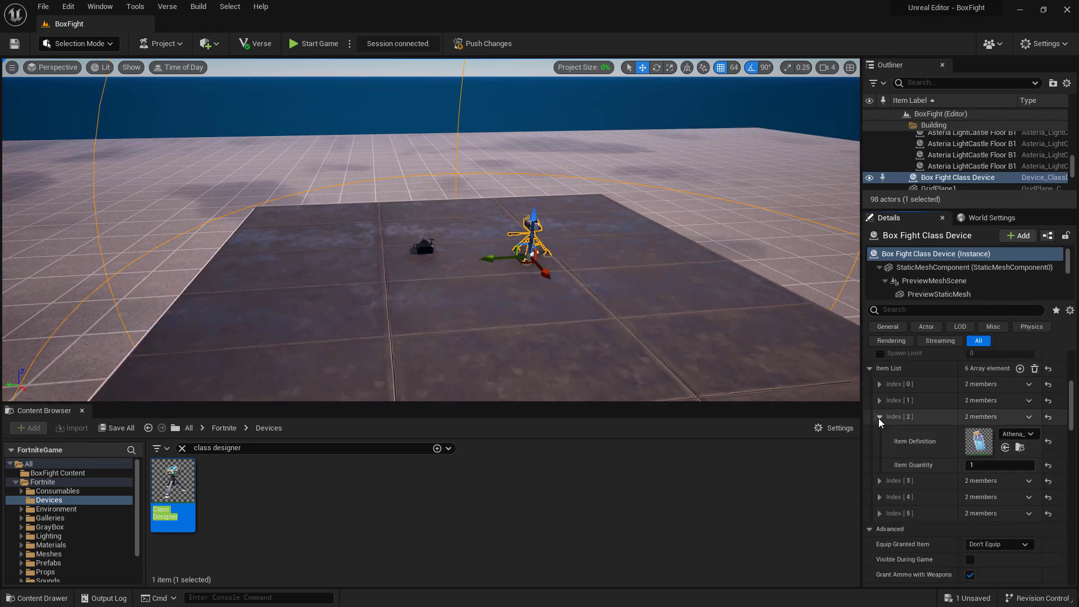
left_click(879, 416)
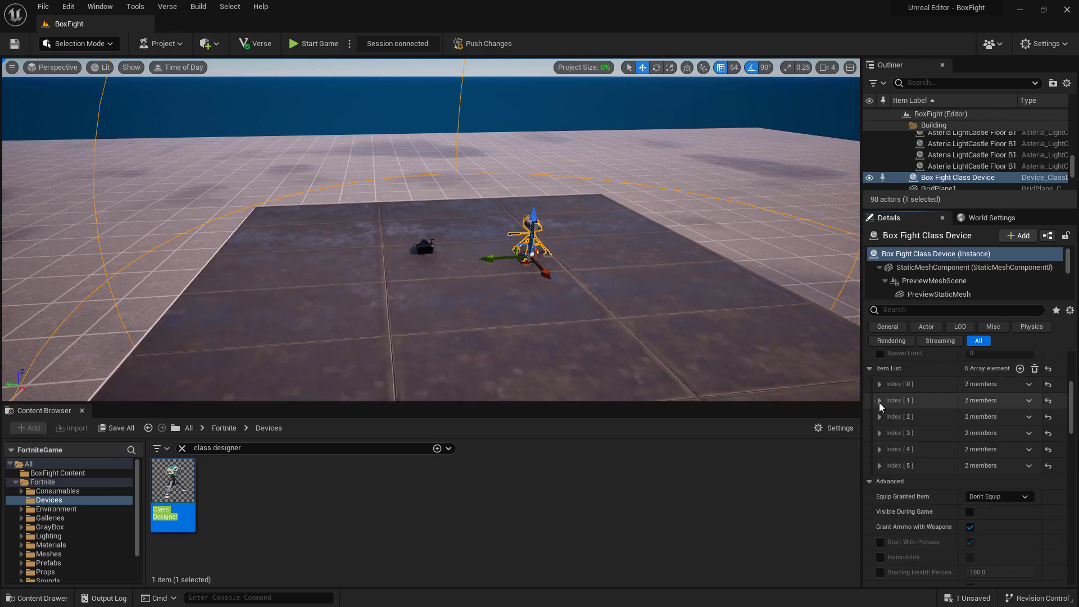
left_click(881, 383)
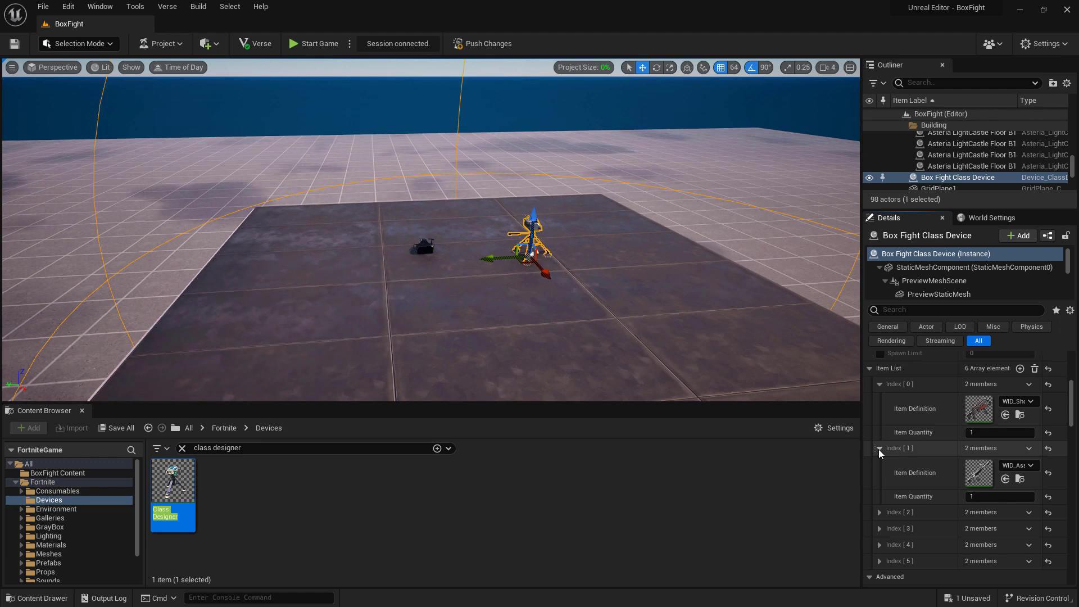
mouse_move(1017, 401)
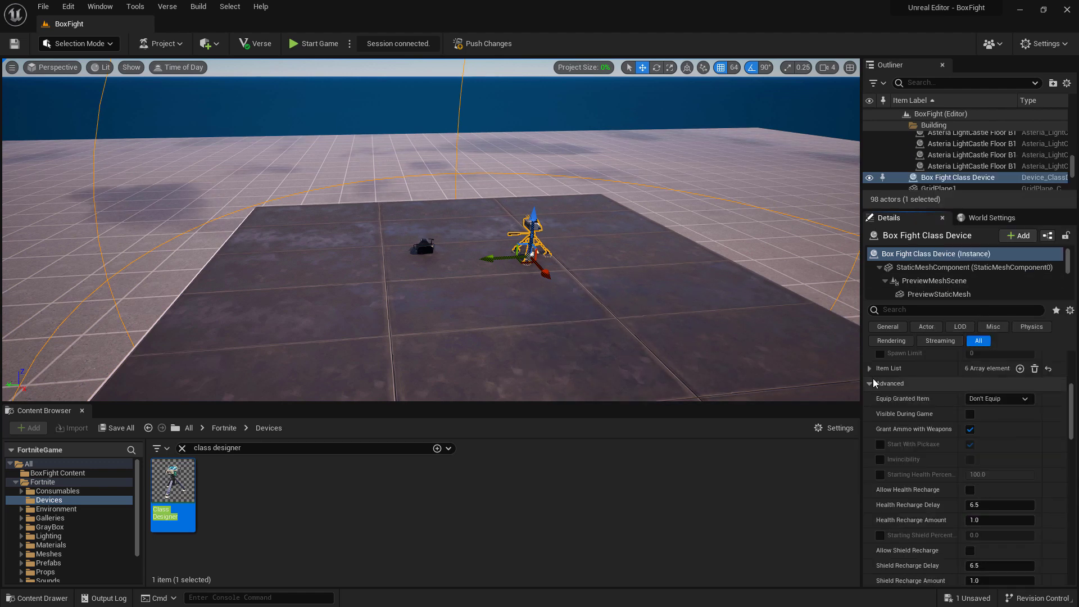
left_click(870, 368)
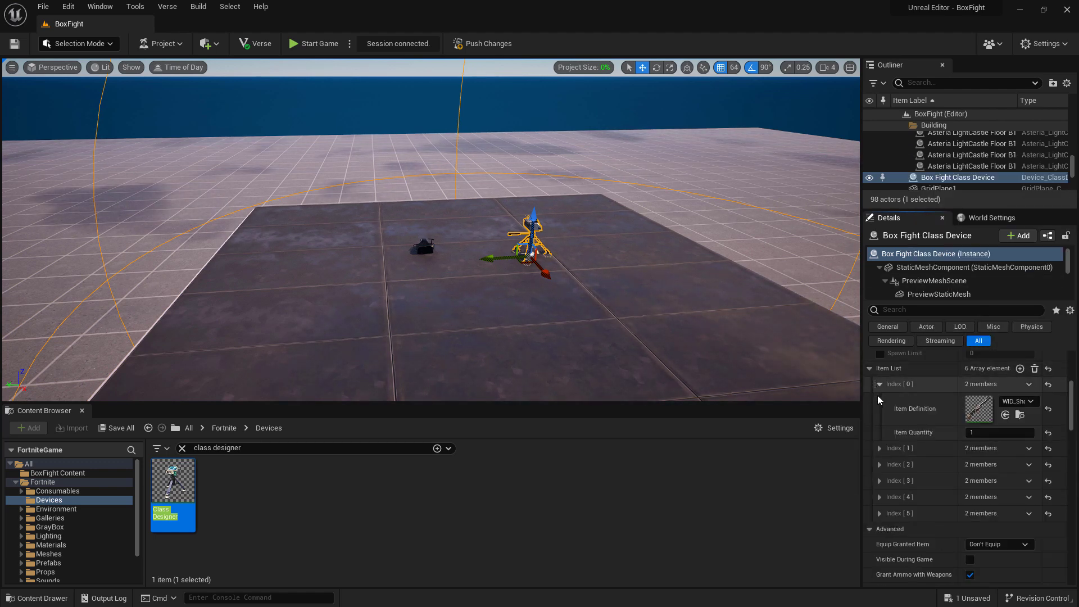
left_click(880, 448)
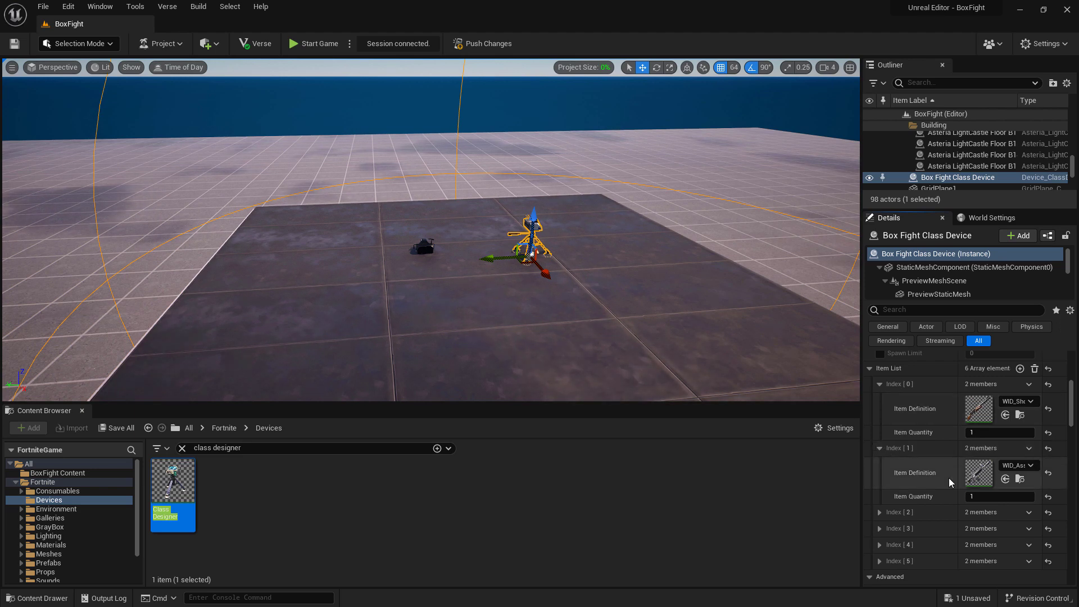
mouse_move(950, 481)
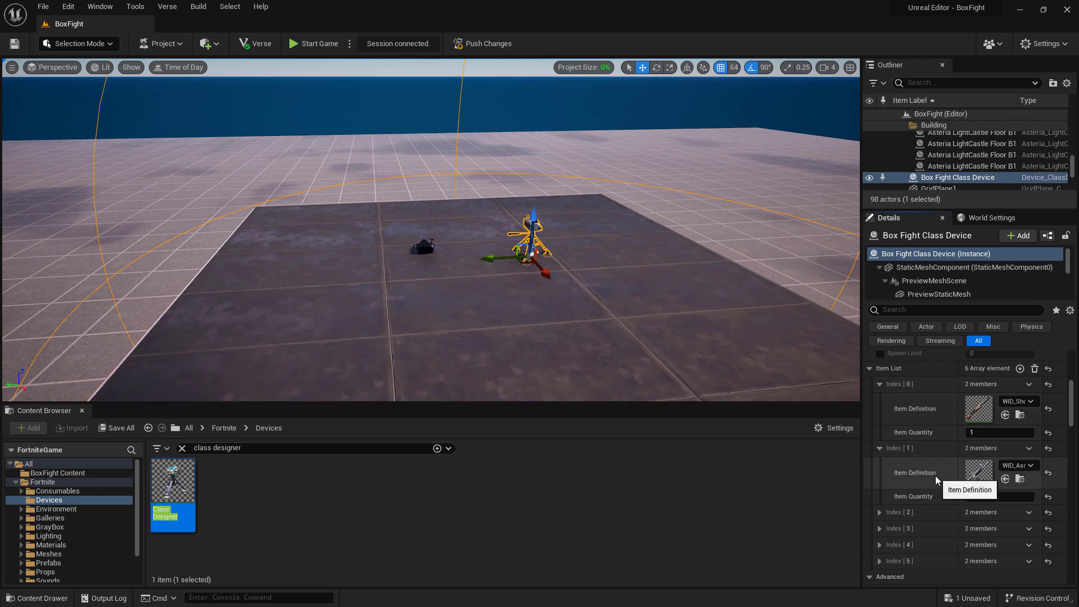
mouse_move(932, 452)
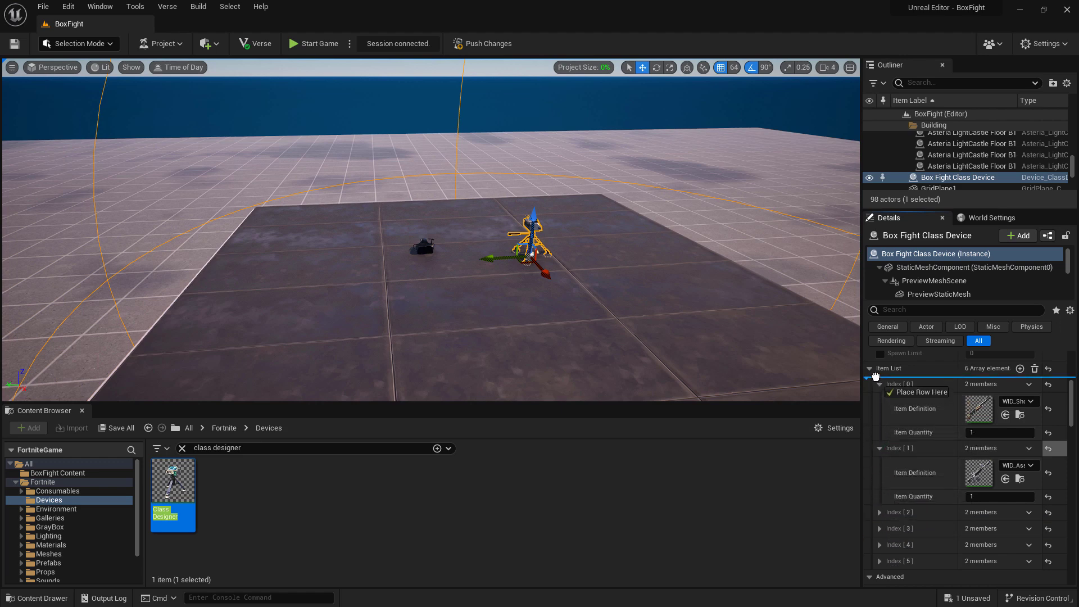
left_click(879, 383)
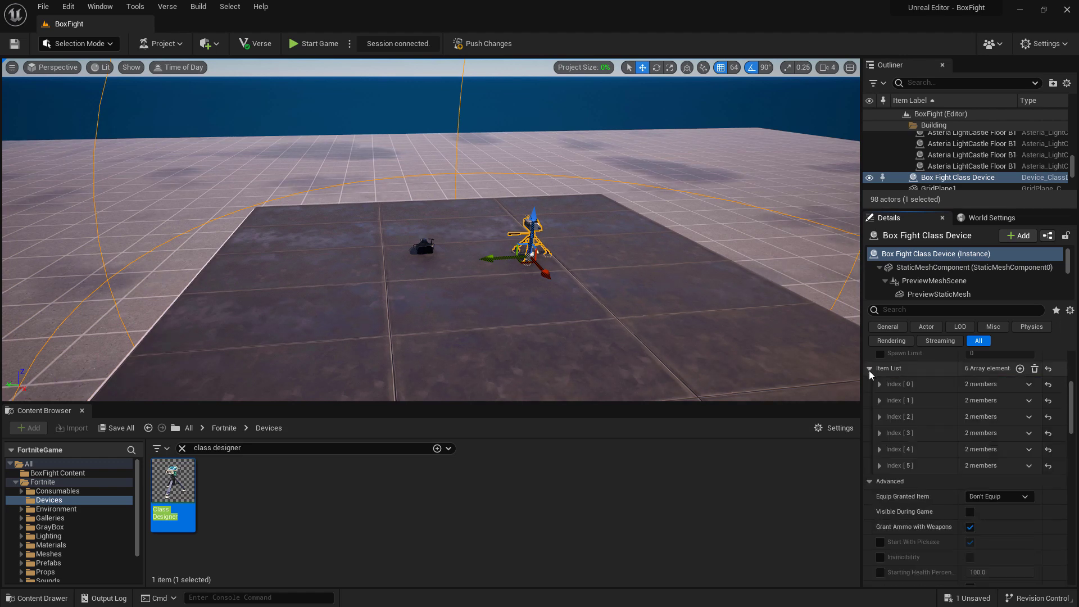
left_click(880, 384)
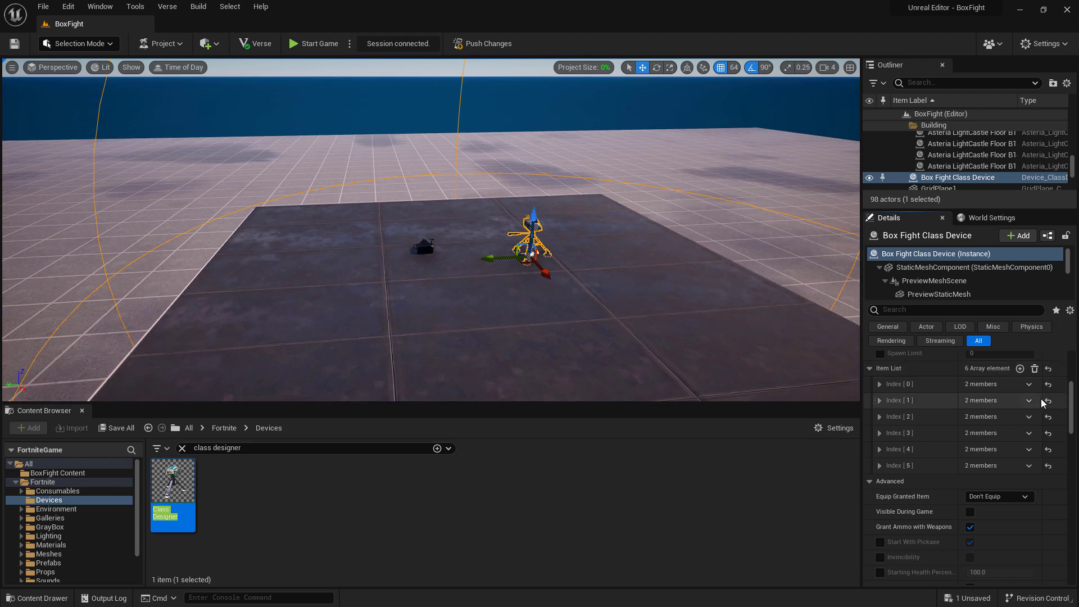
Scroll the class device Details down to the infinite ammo, consumables and resources options
scroll("down", 3)
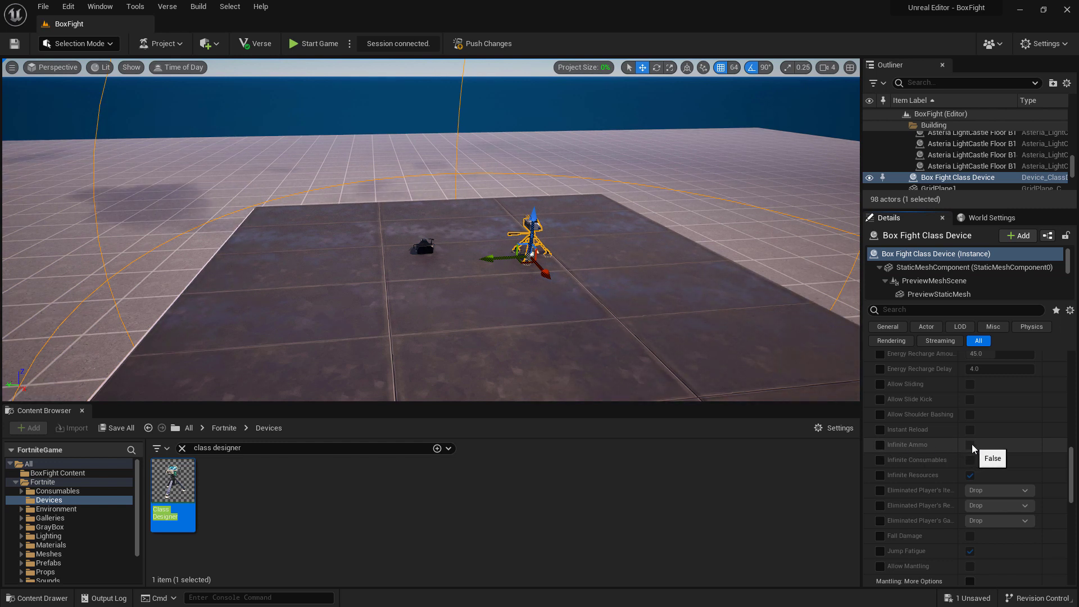
mouse_move(883, 448)
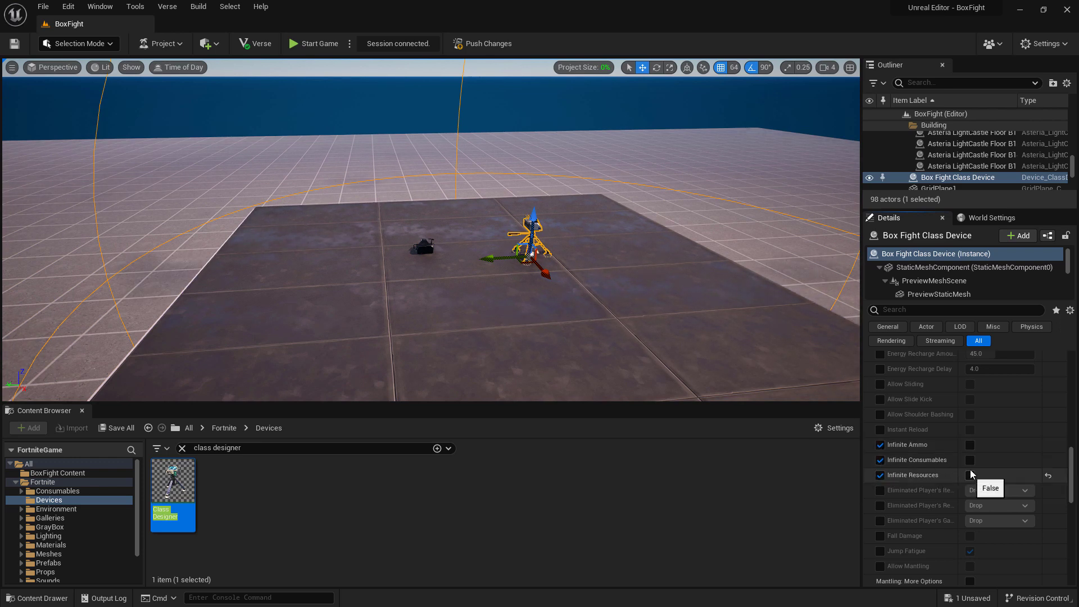
mouse_move(1009, 447)
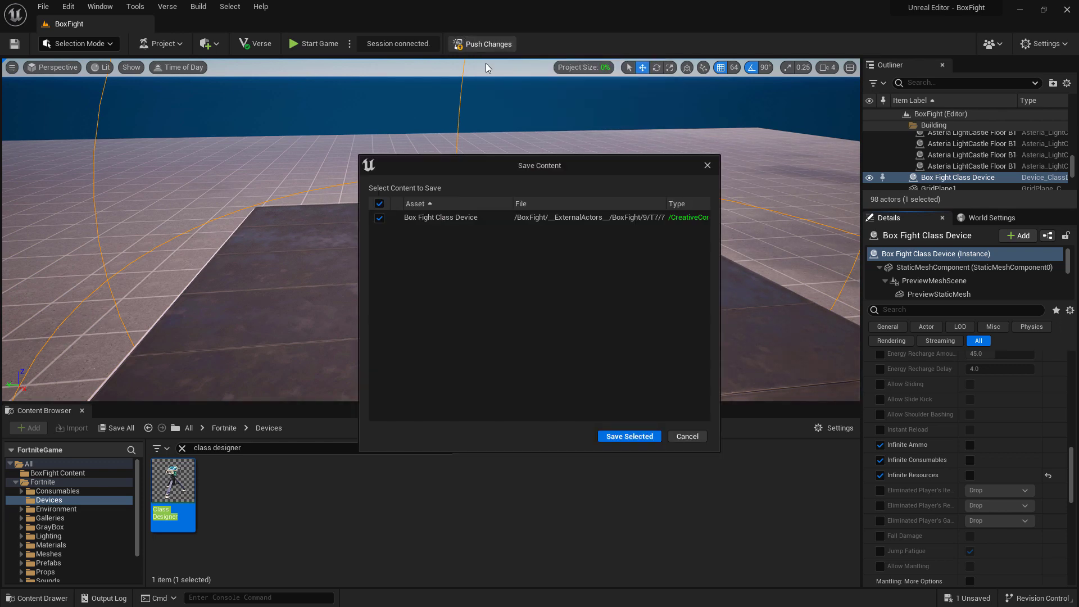
Save the selected class device content, playtest the new loadout, then end the game
left_click(628, 435)
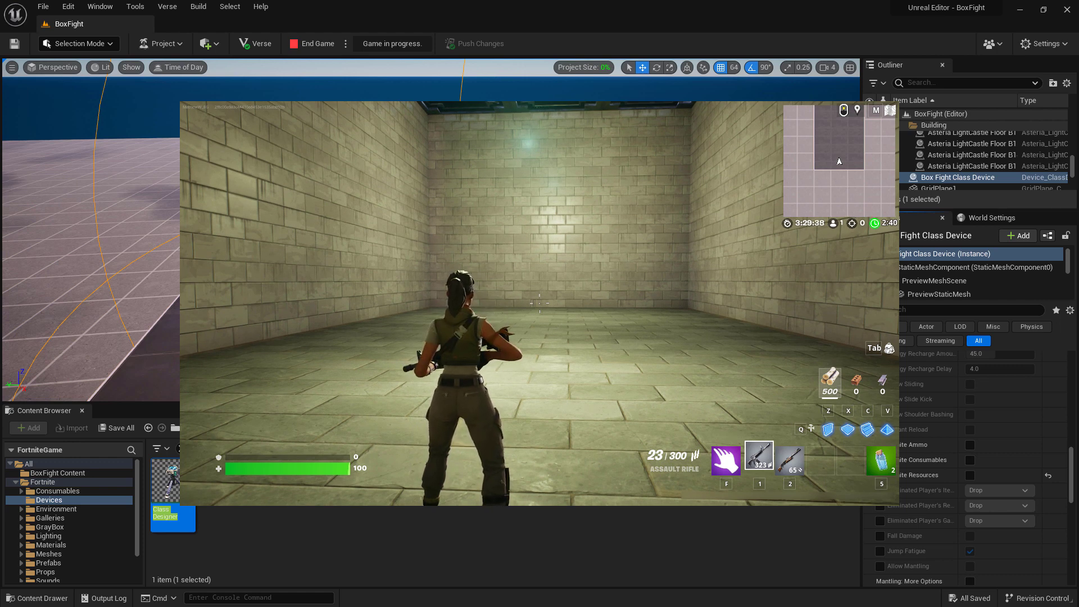
left_click(316, 43)
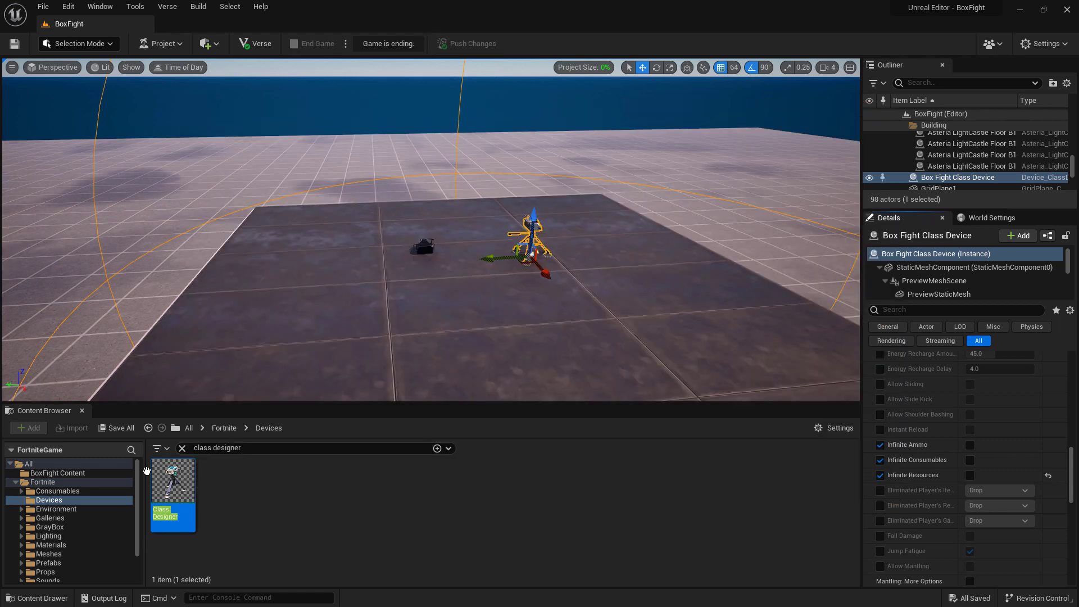
Push the HUD Controller with elimination counter hidden and round timer shown to the session
left_click(316, 43)
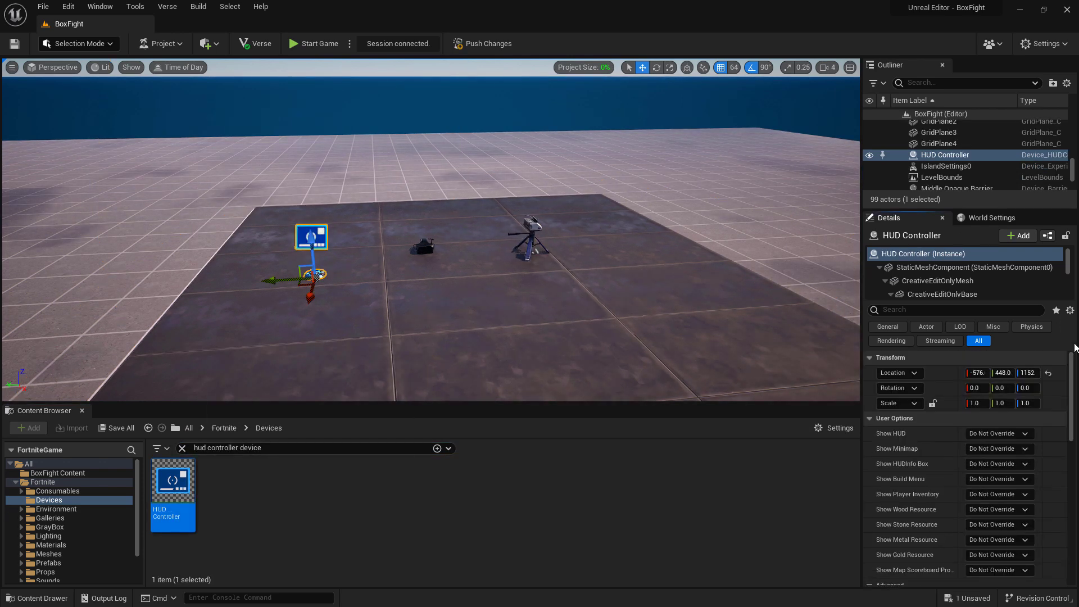
left_click(489, 43)
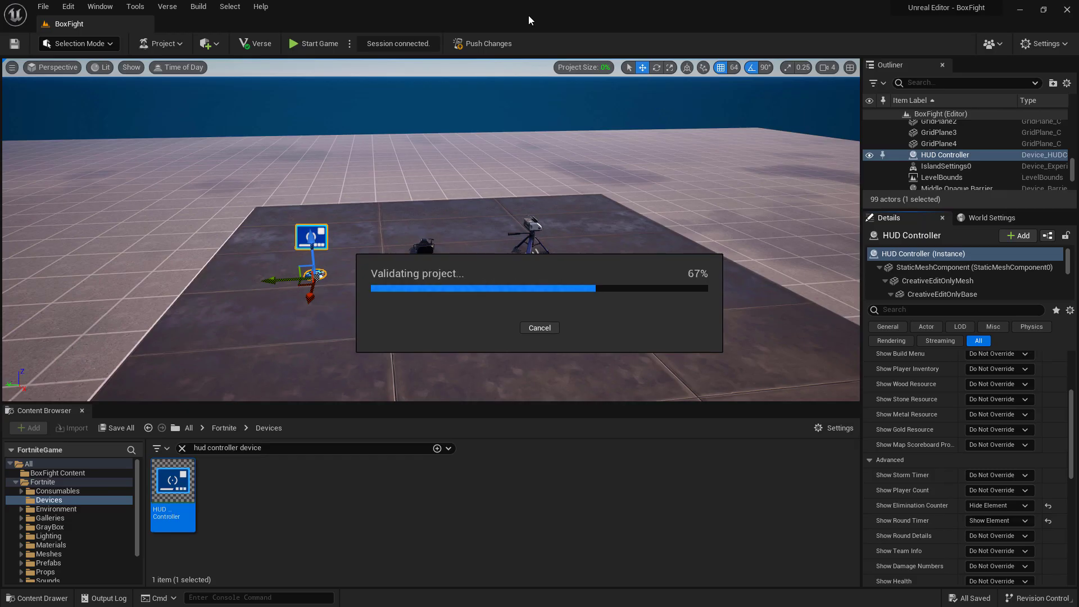